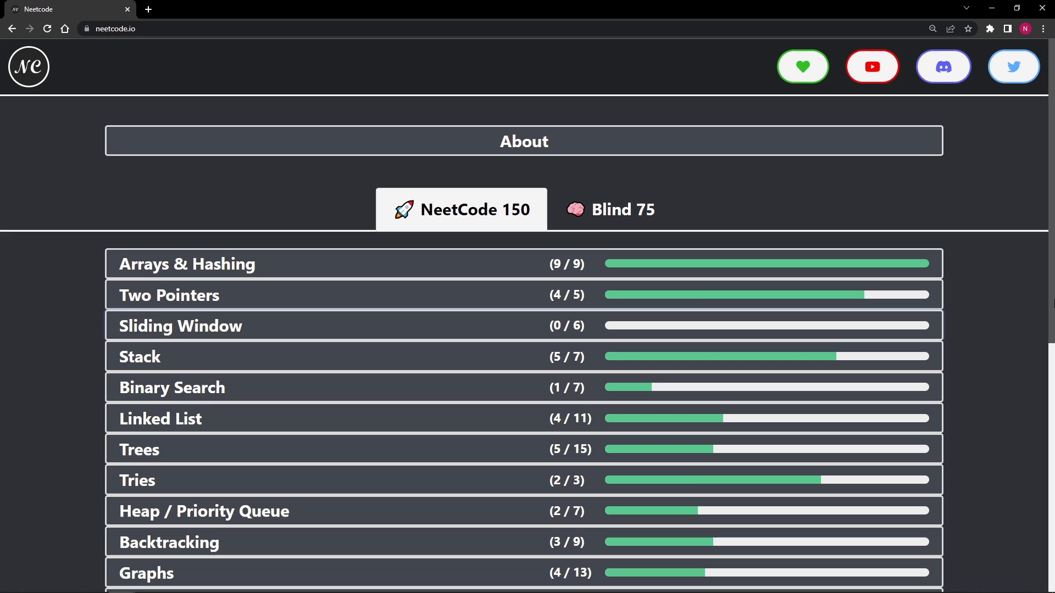
Collapse the open category and return to the top of the NeetCode 150 list
scroll(down, 3)
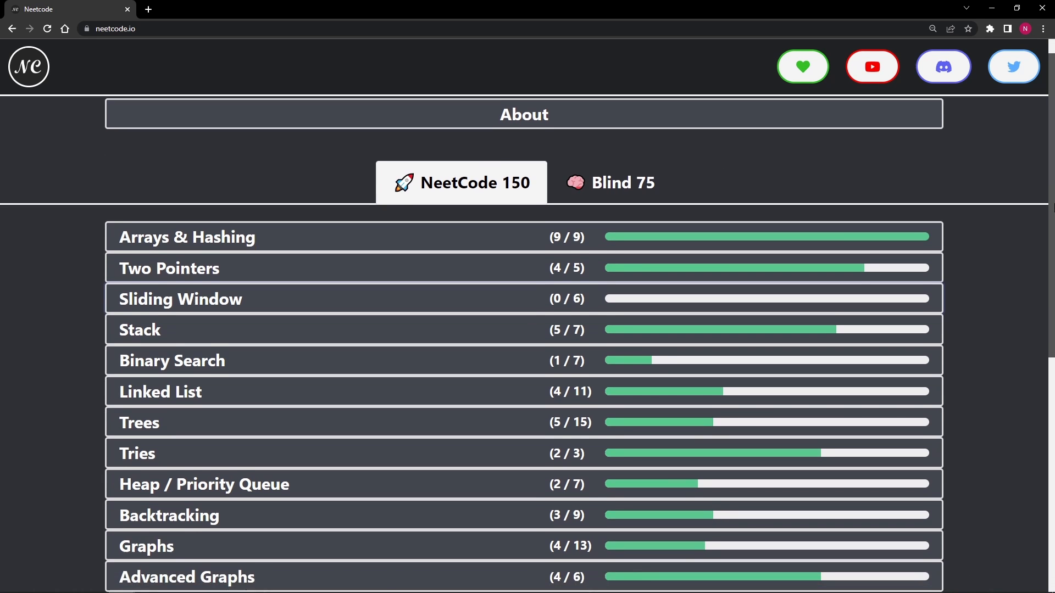
scroll(down, 3)
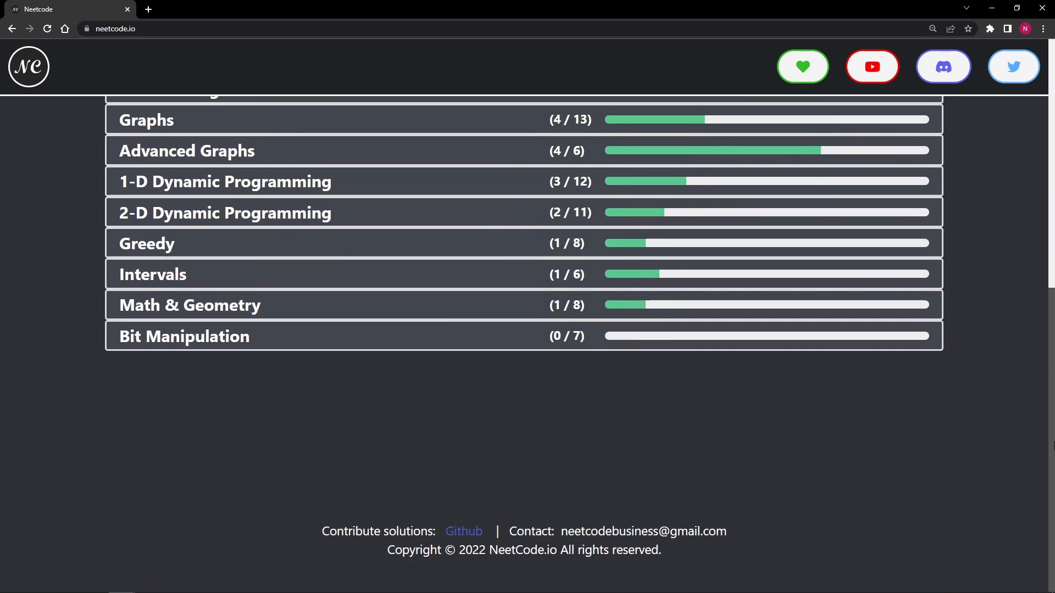
scroll(up, 3)
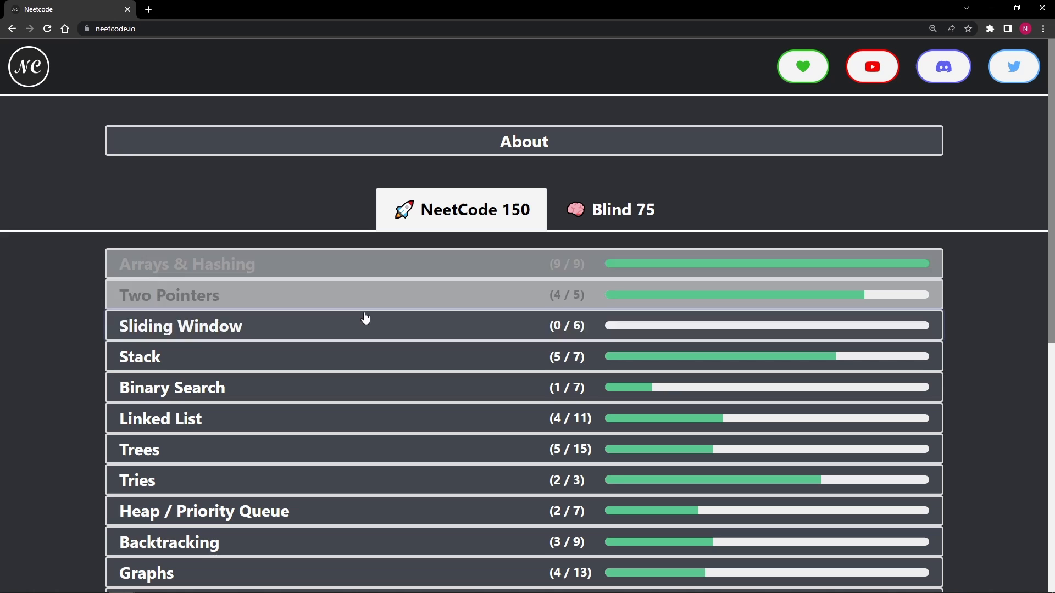
mouse_move(375, 393)
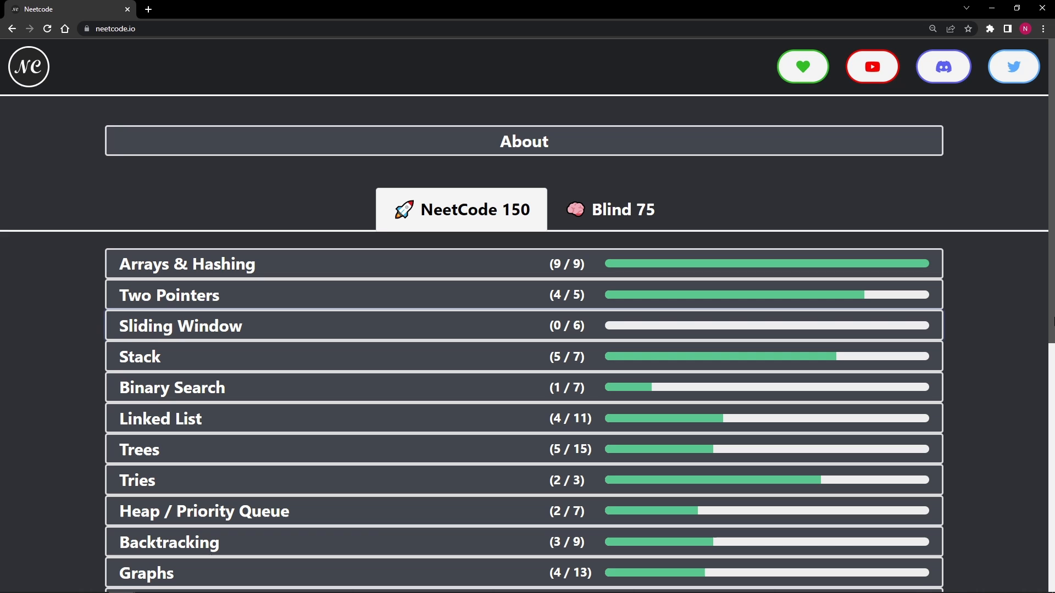
click(872, 67)
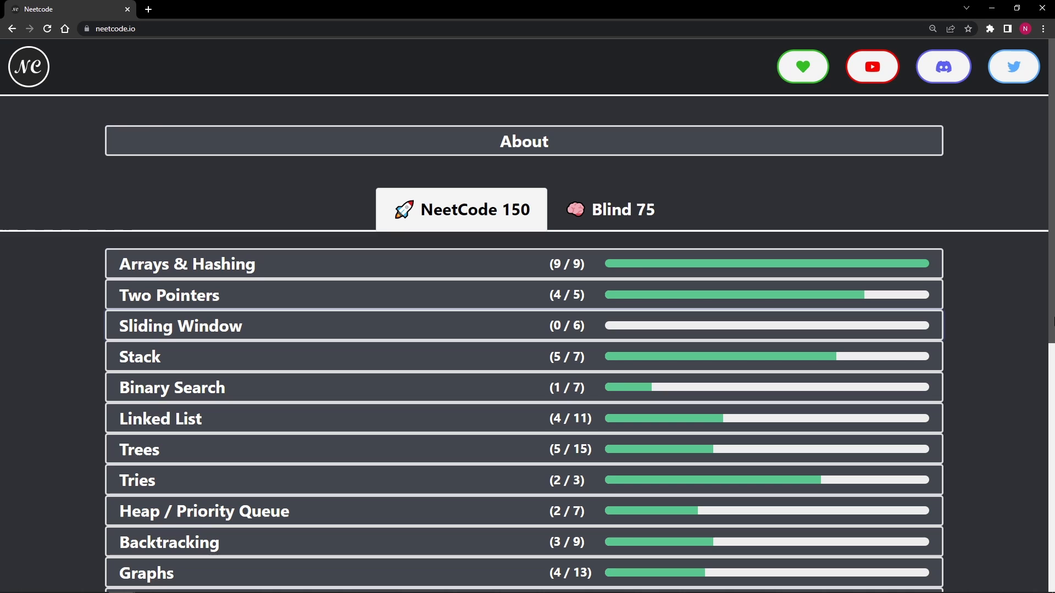
mouse_move(768, 188)
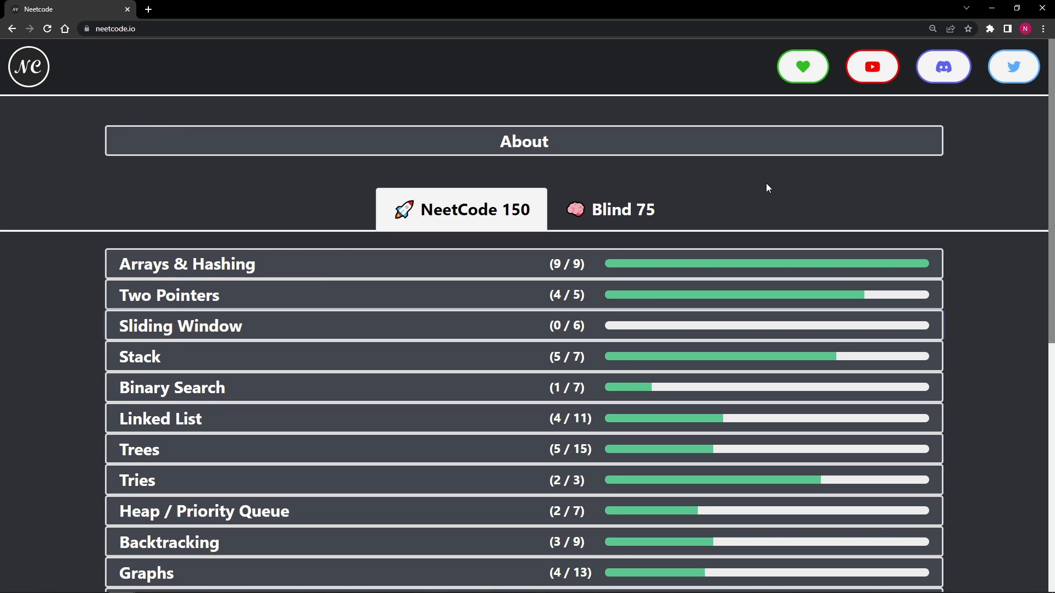
mouse_move(731, 188)
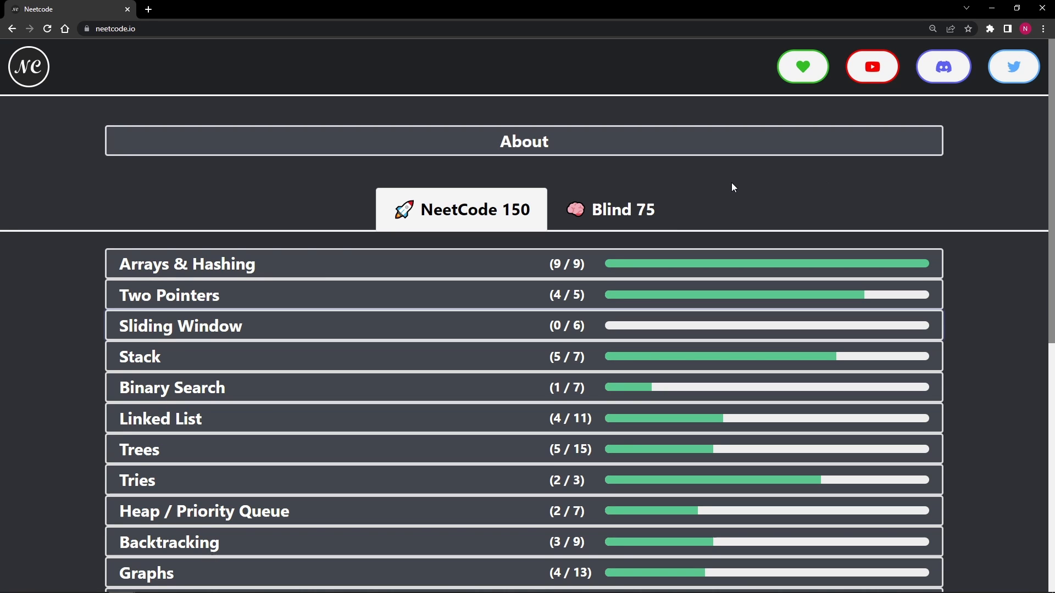
mouse_move(1053, 217)
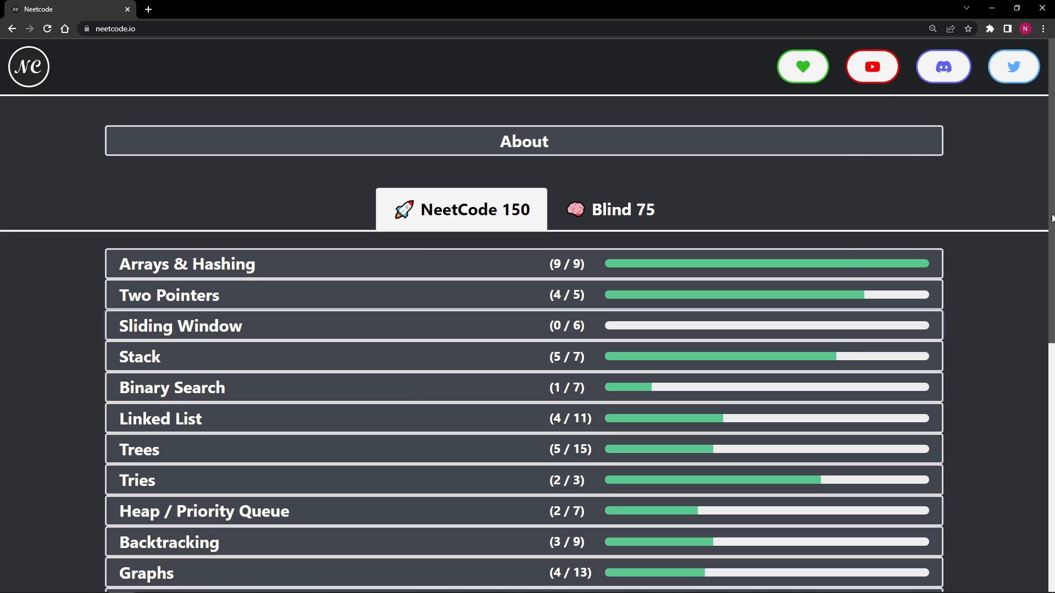
mouse_move(903, 211)
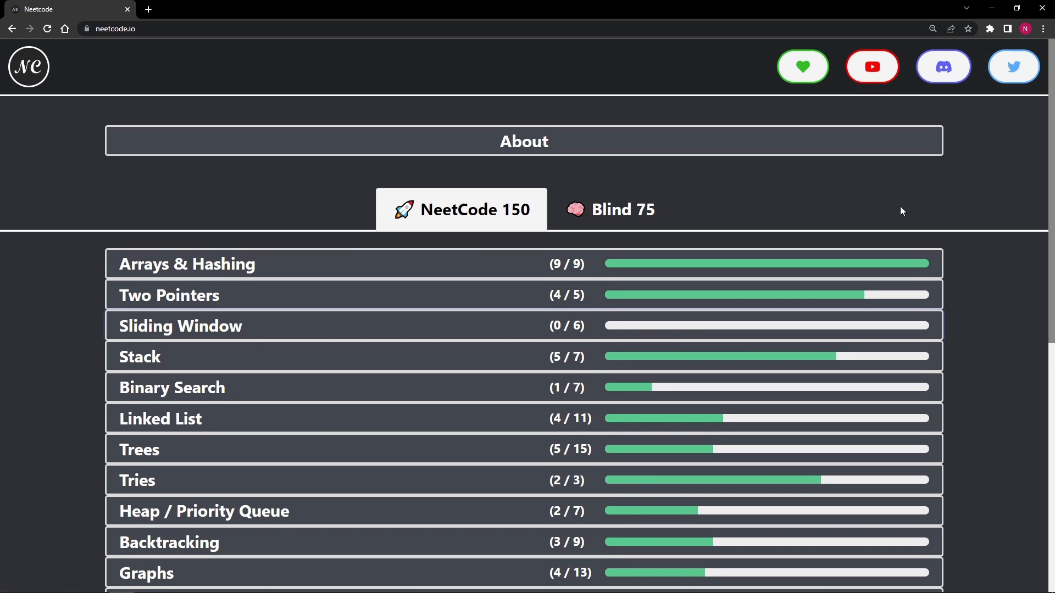
Scroll down through the category progress bars to reach Heap / Priority Queue
scroll(down, 3)
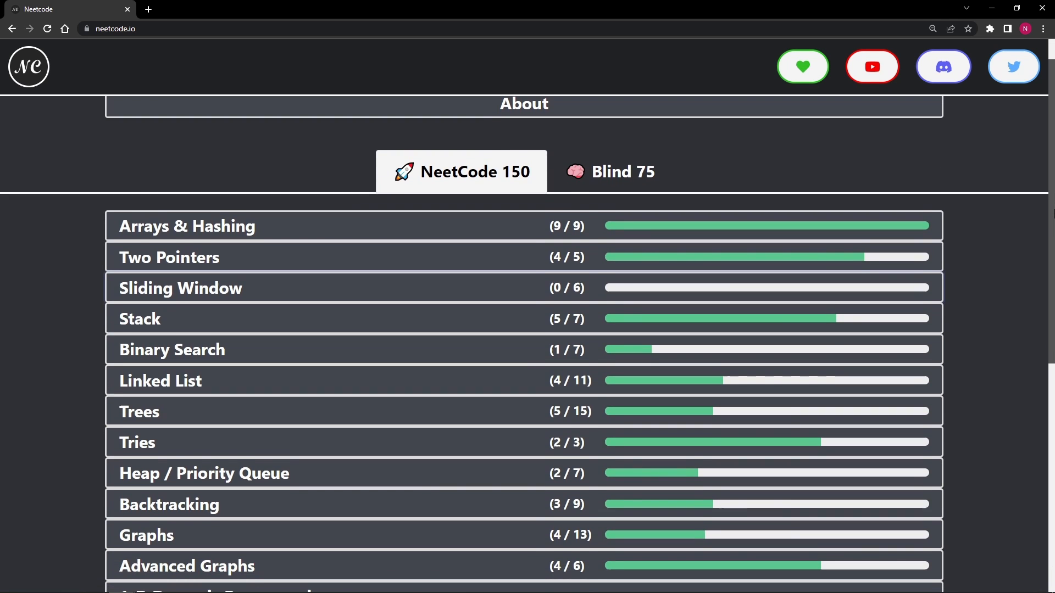
scroll(down, 3)
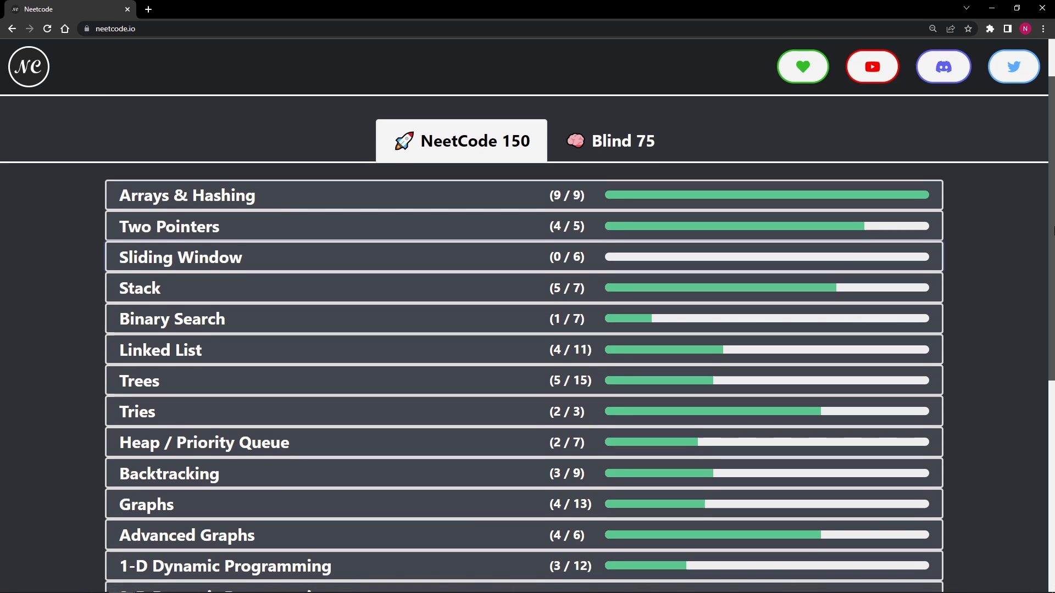
scroll(down, 3)
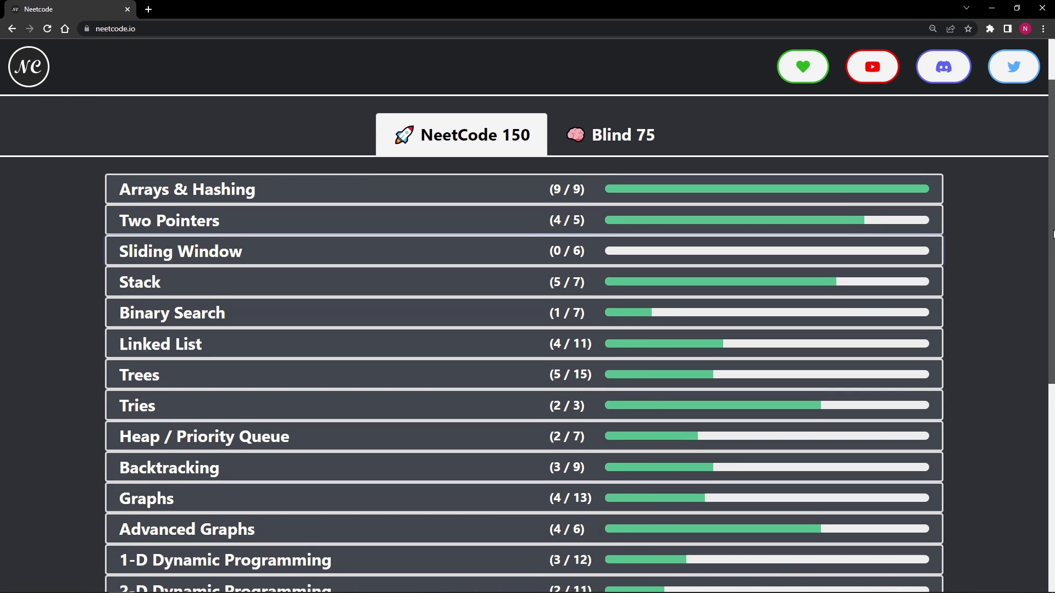
scroll(down, 3)
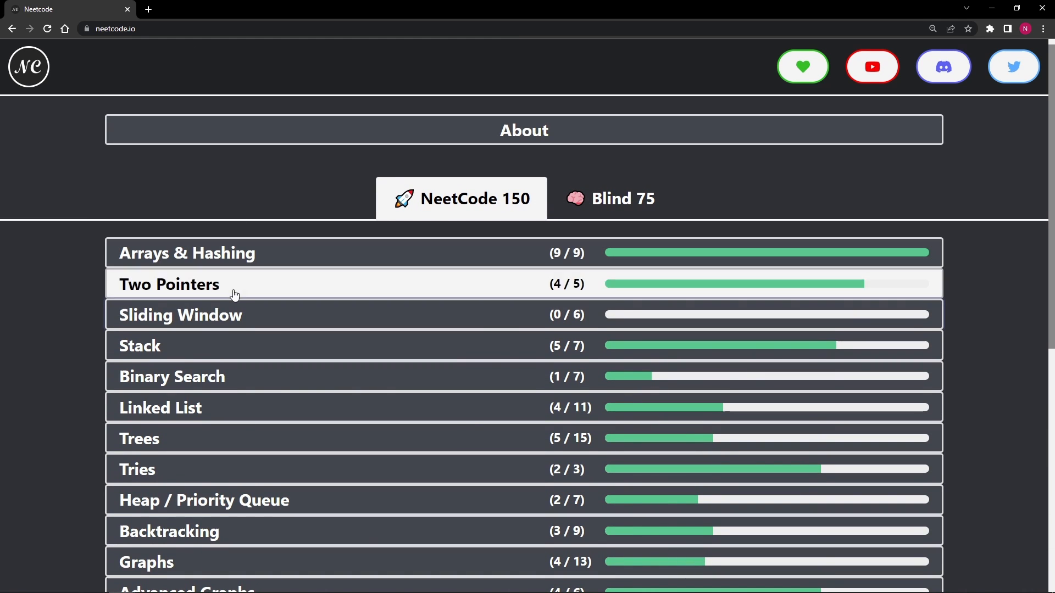
mouse_move(202, 529)
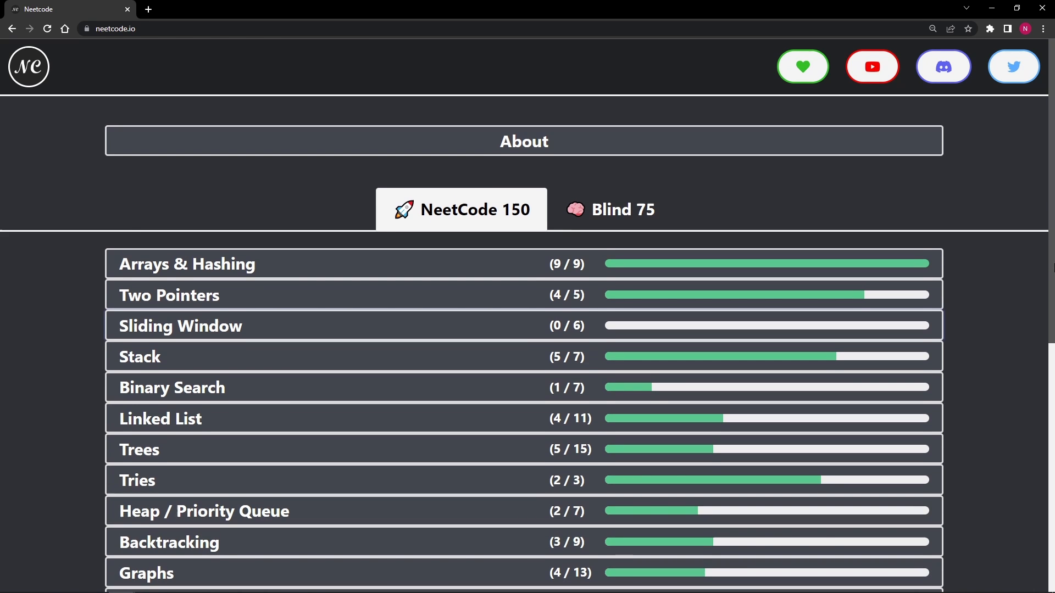
mouse_move(1024, 248)
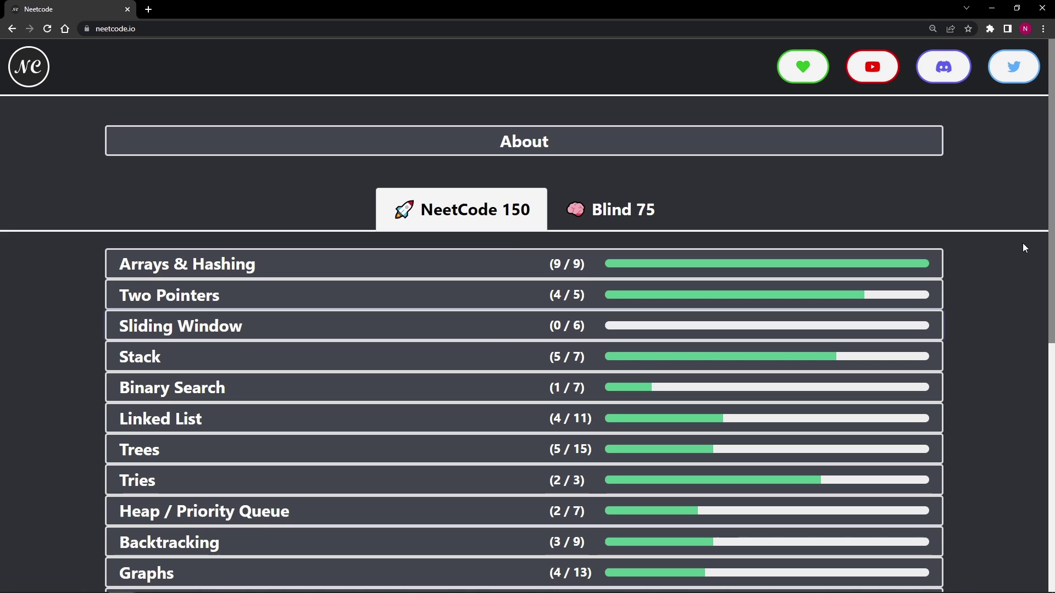
mouse_move(321, 244)
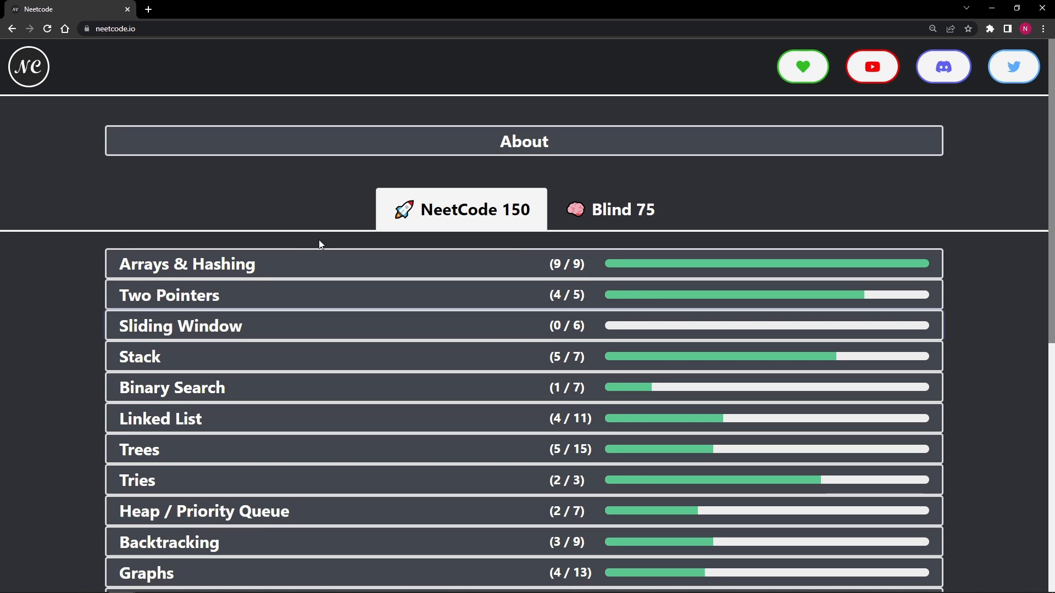
mouse_move(301, 257)
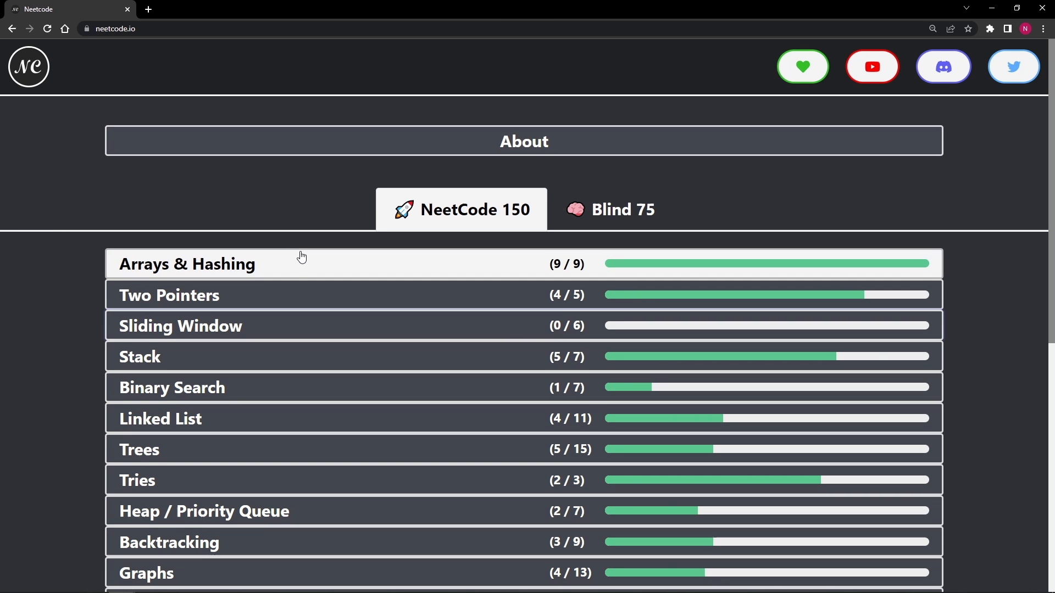
mouse_move(267, 448)
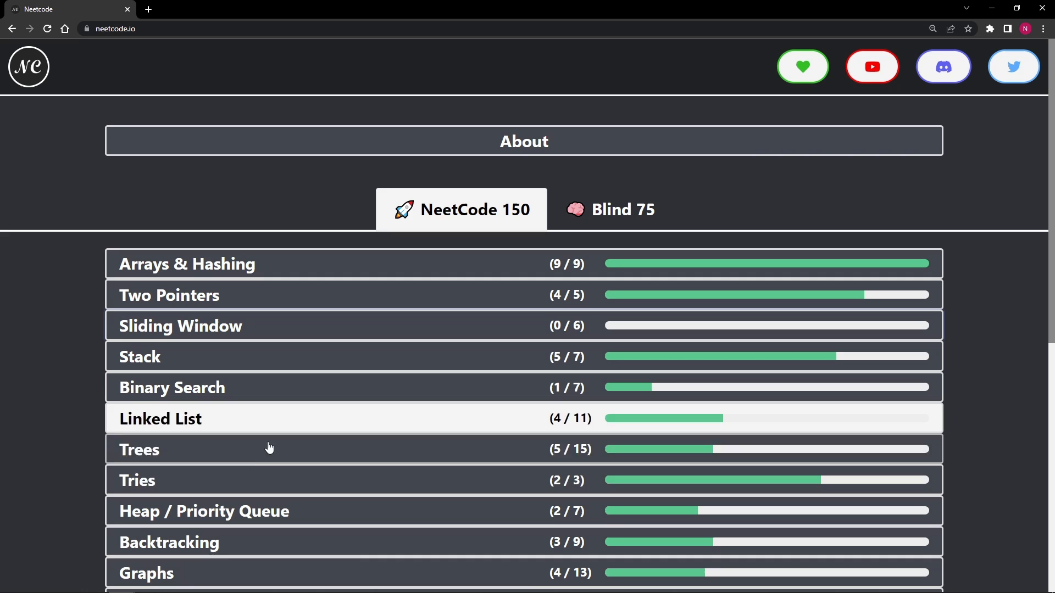
scroll(down, 3)
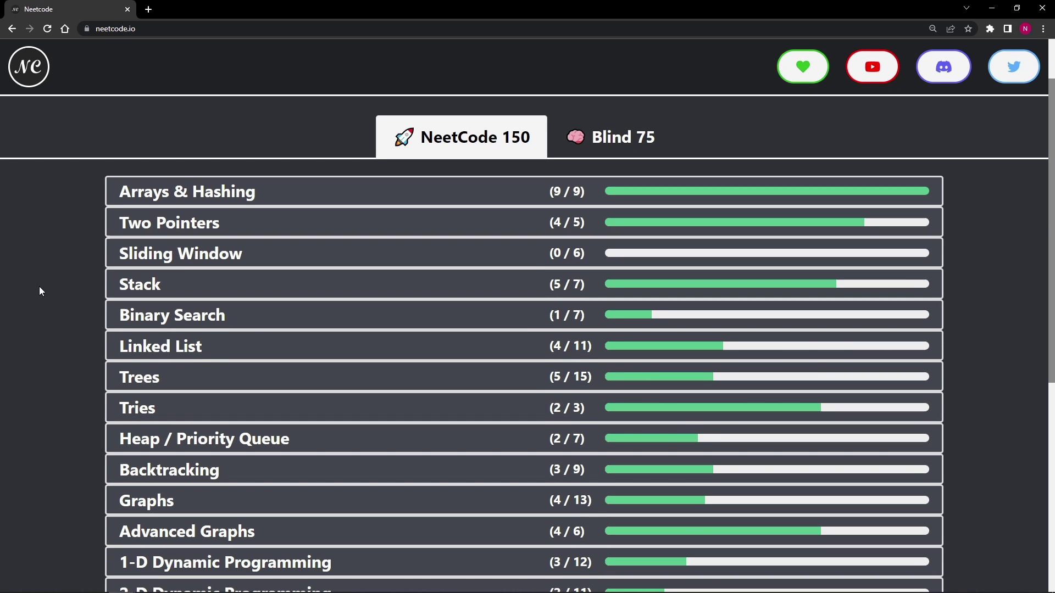
mouse_move(84, 375)
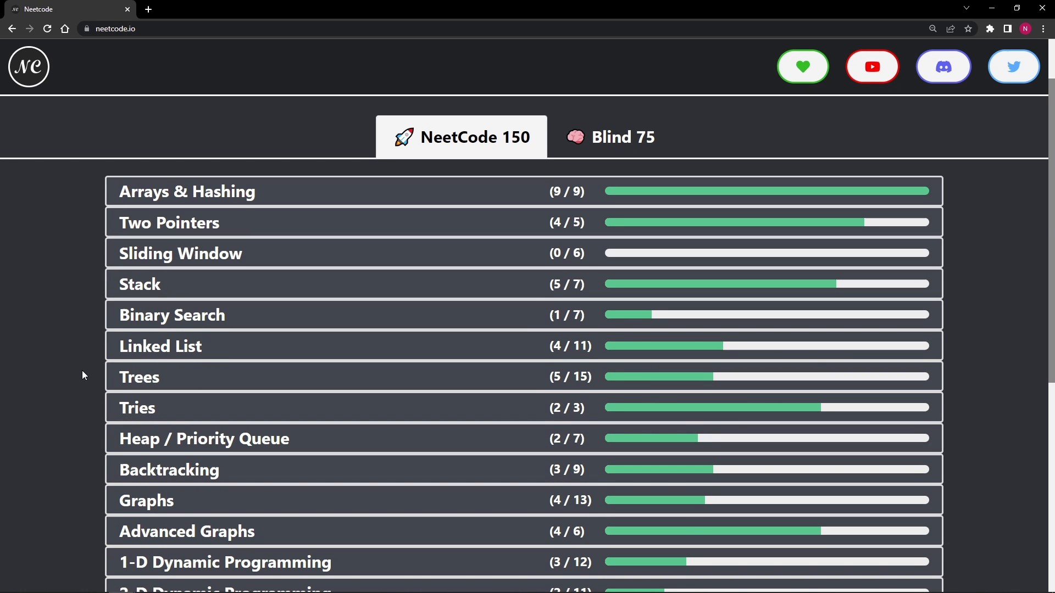
mouse_move(135, 388)
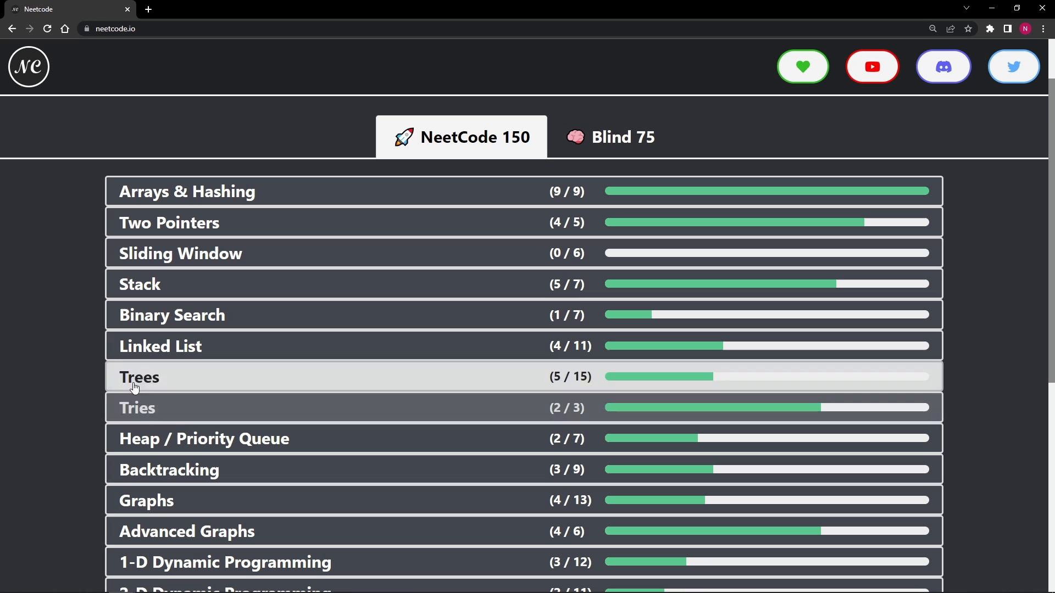
mouse_move(194, 447)
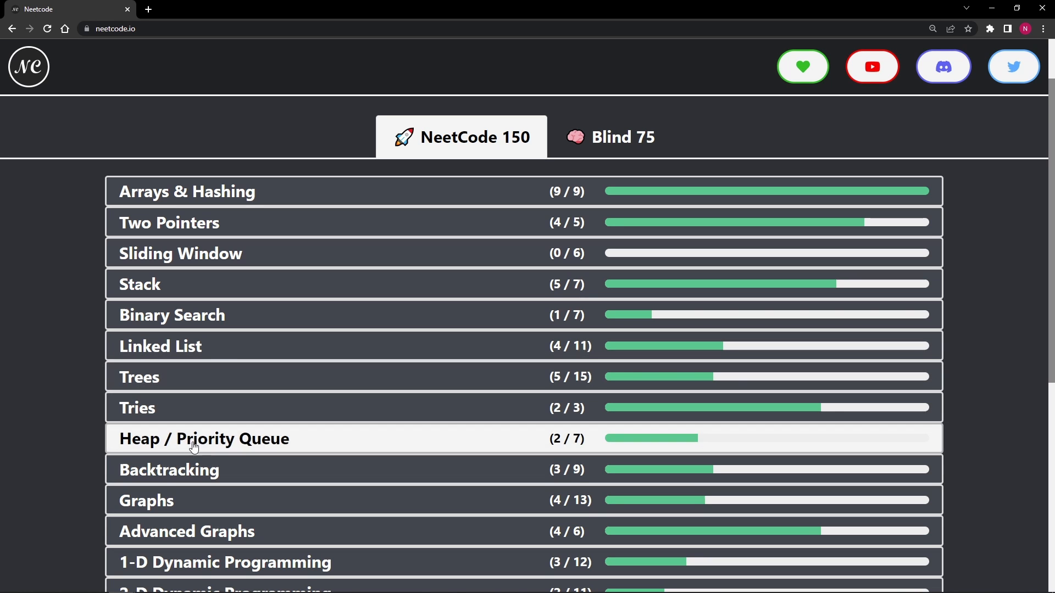
scroll(down, 3)
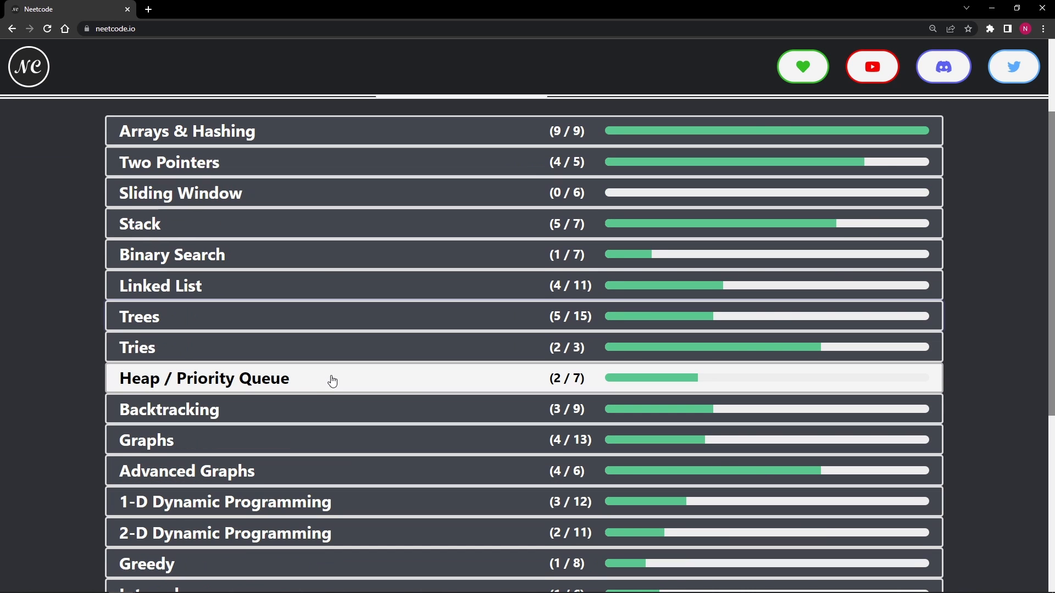
Expand the Heap / Priority Queue table showing its seven problems, two solved
click(204, 379)
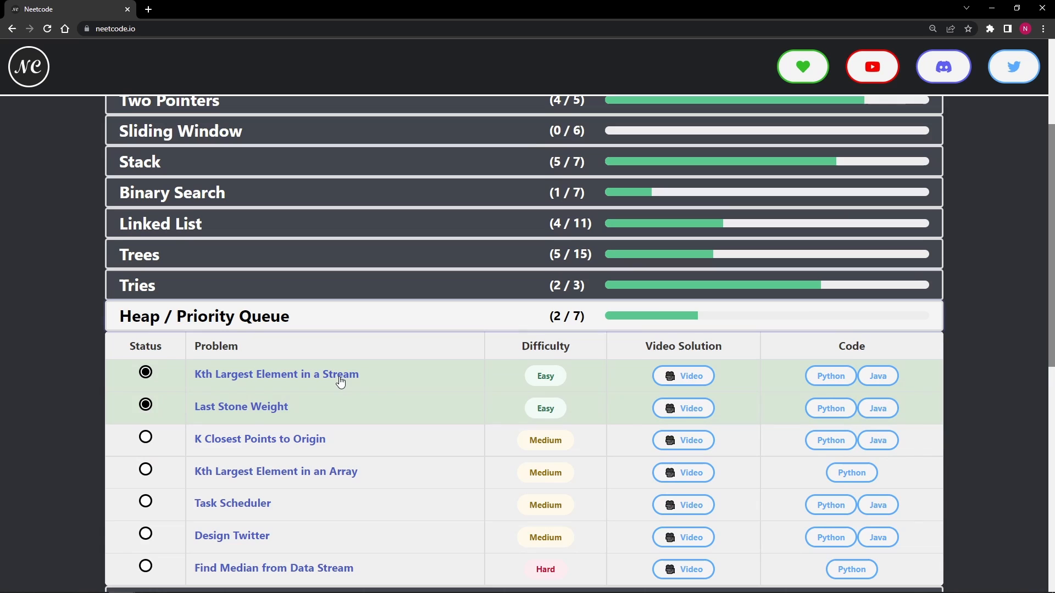
scroll(down, 3)
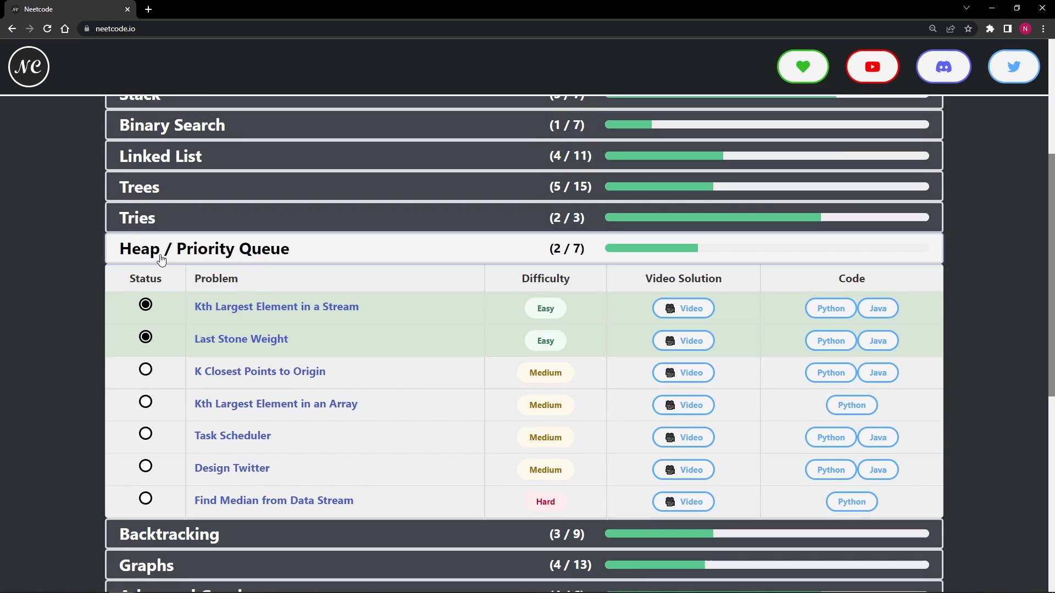
mouse_move(311, 370)
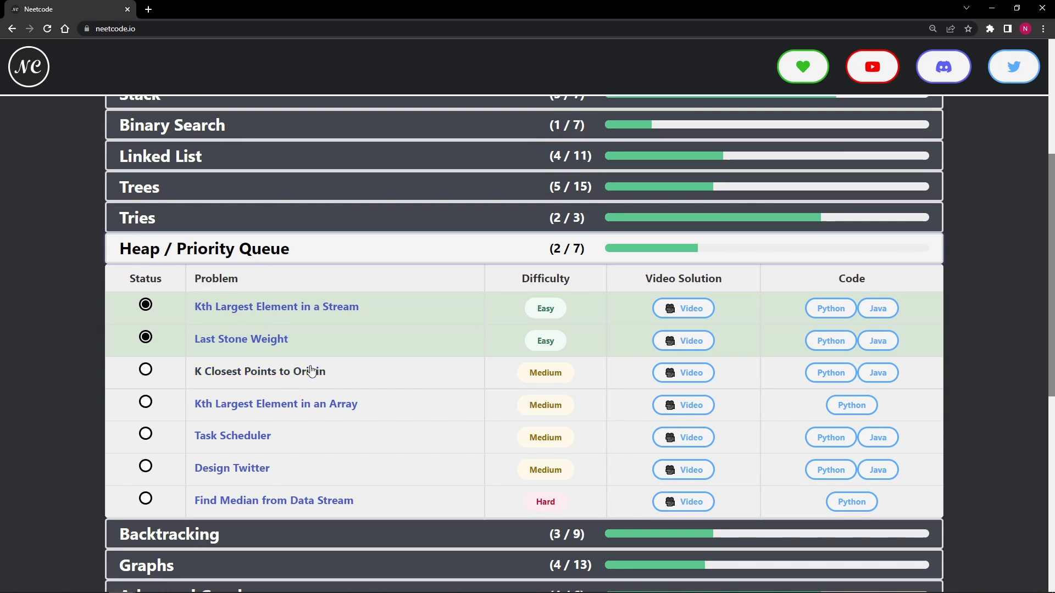
mouse_move(450, 386)
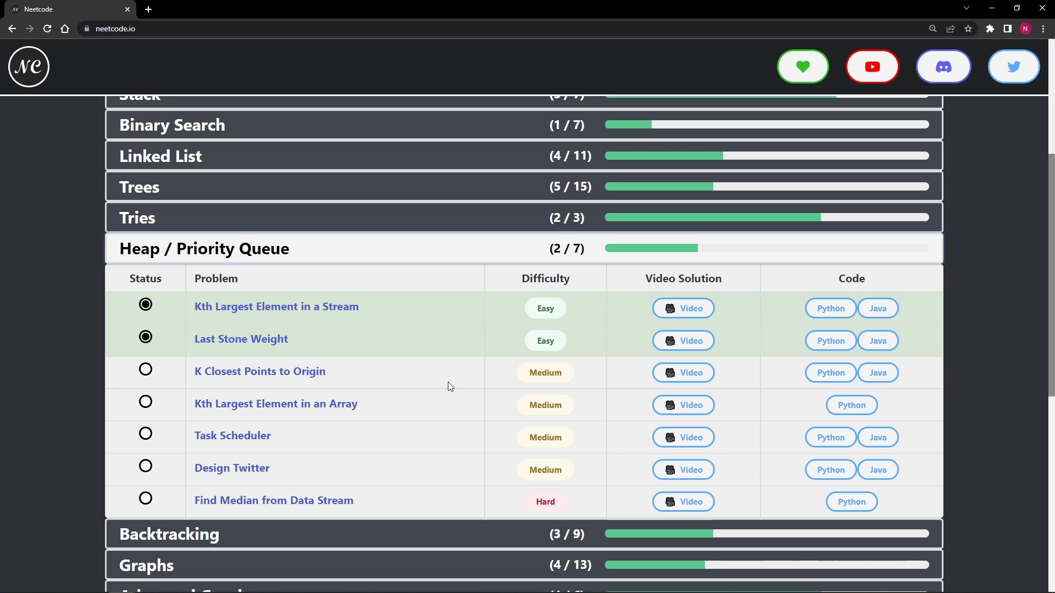
mouse_move(397, 306)
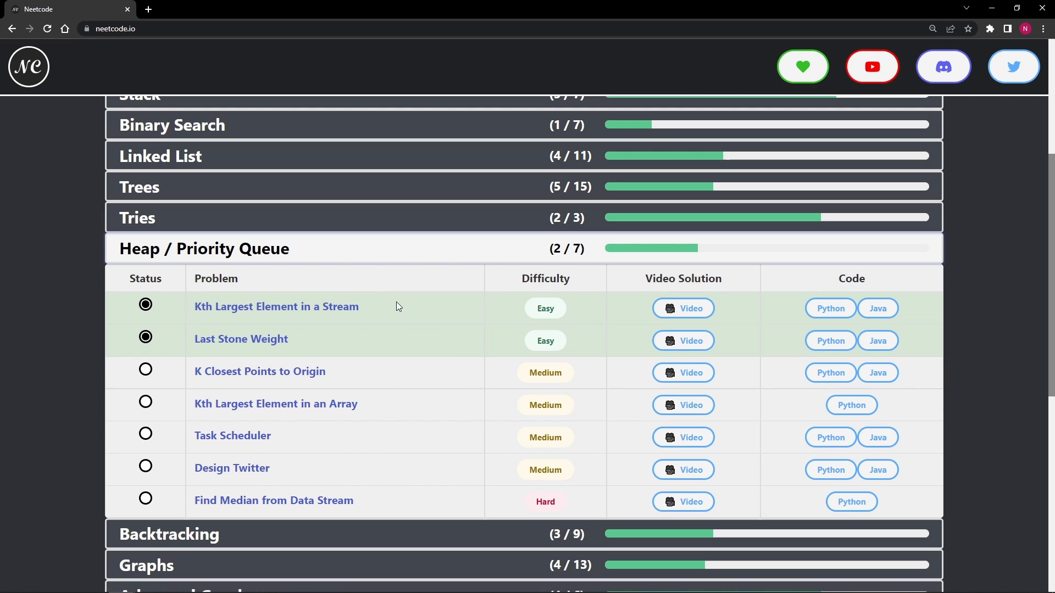
mouse_move(431, 501)
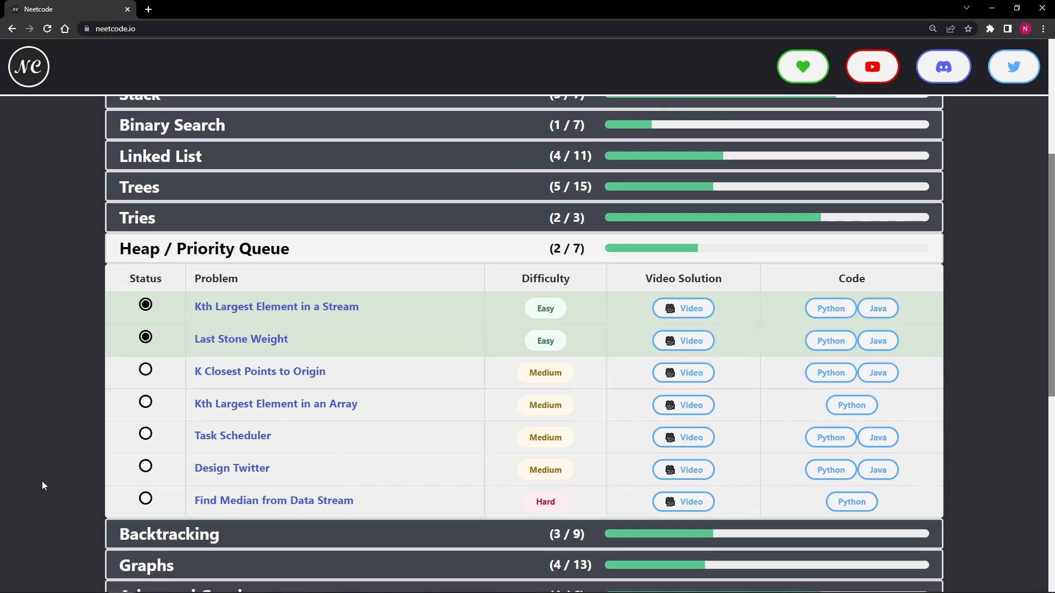
mouse_move(350, 328)
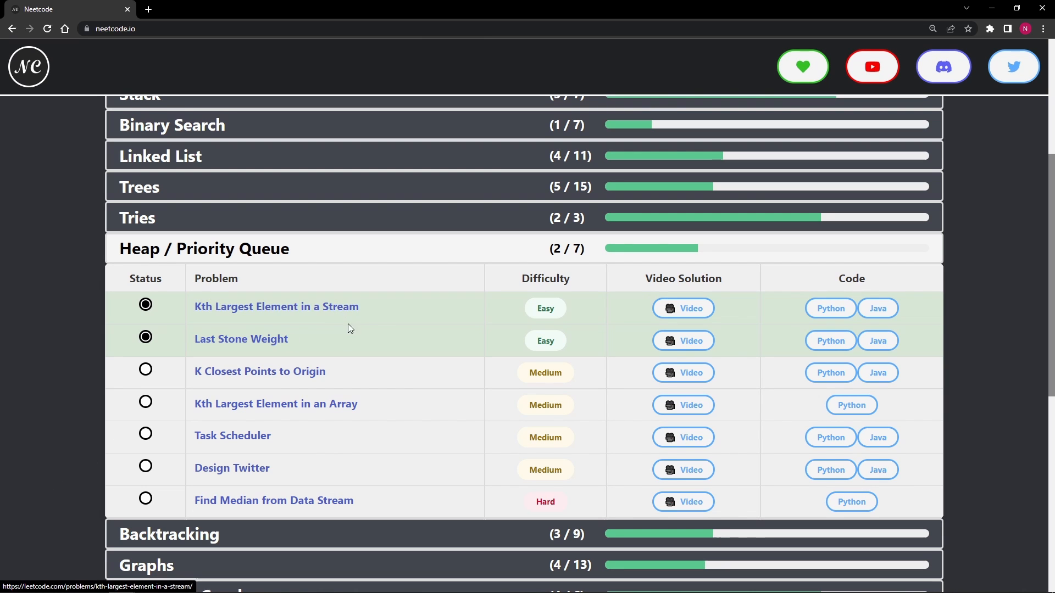
mouse_move(259, 414)
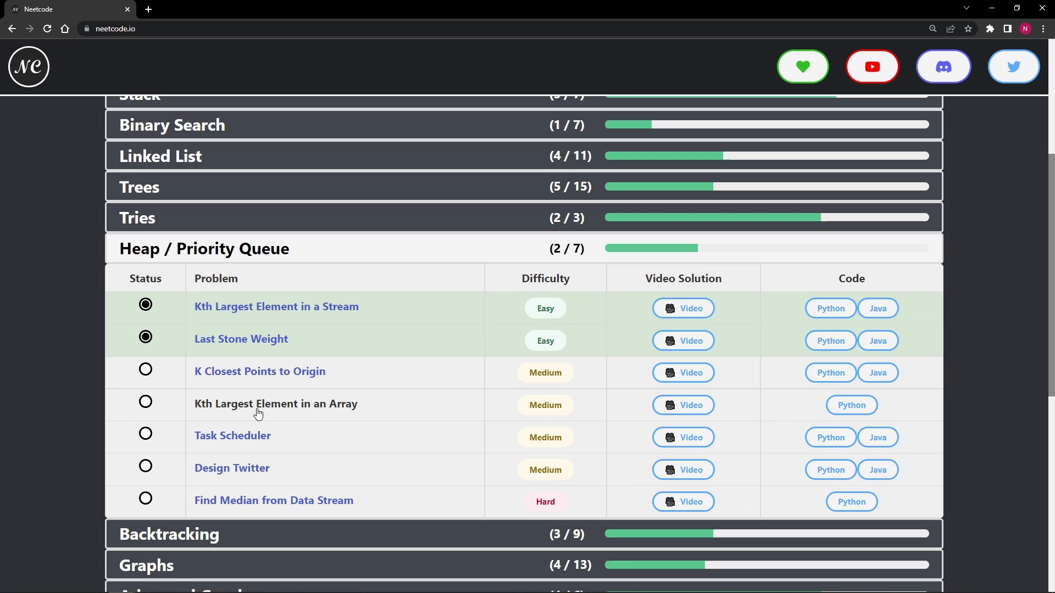
mouse_move(391, 505)
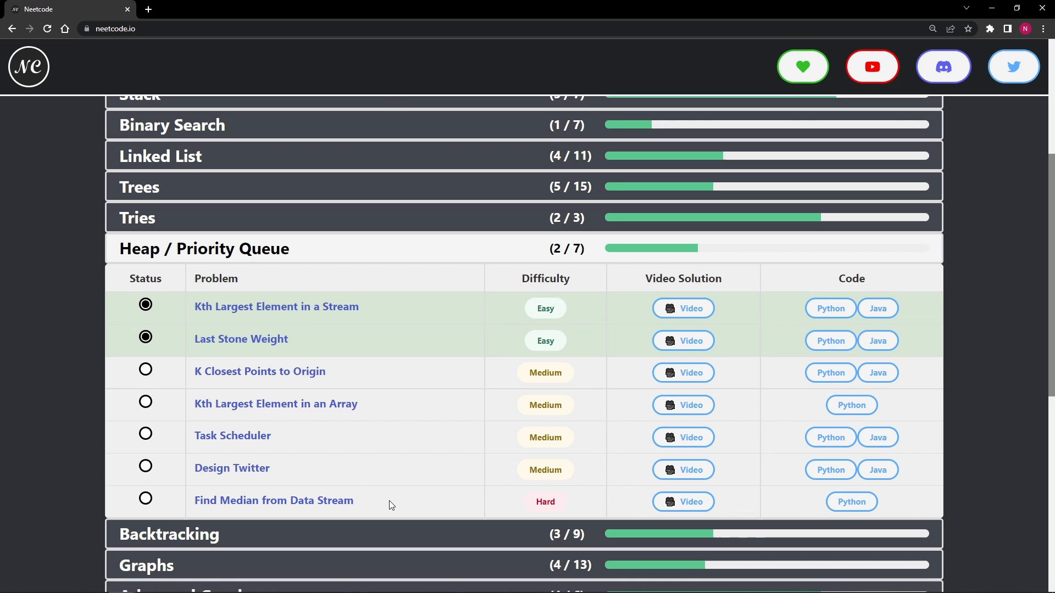
mouse_move(419, 514)
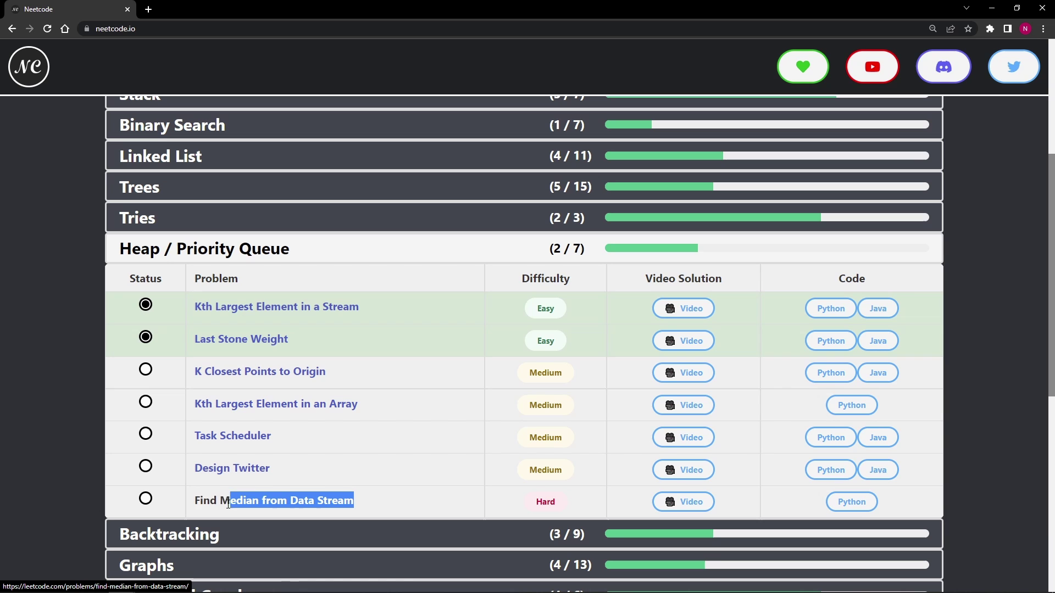
click(422, 513)
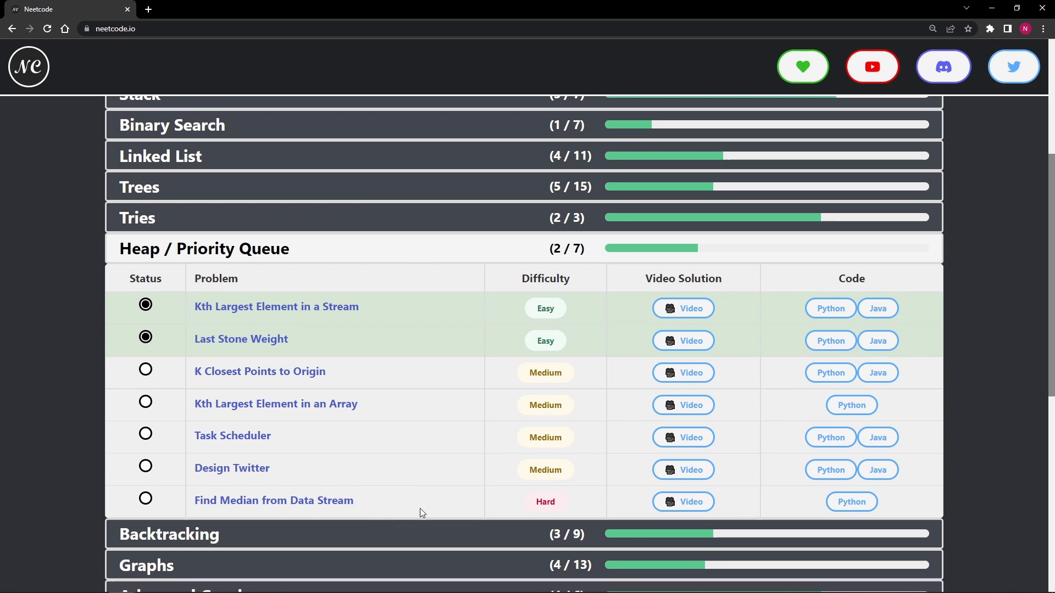
mouse_move(420, 256)
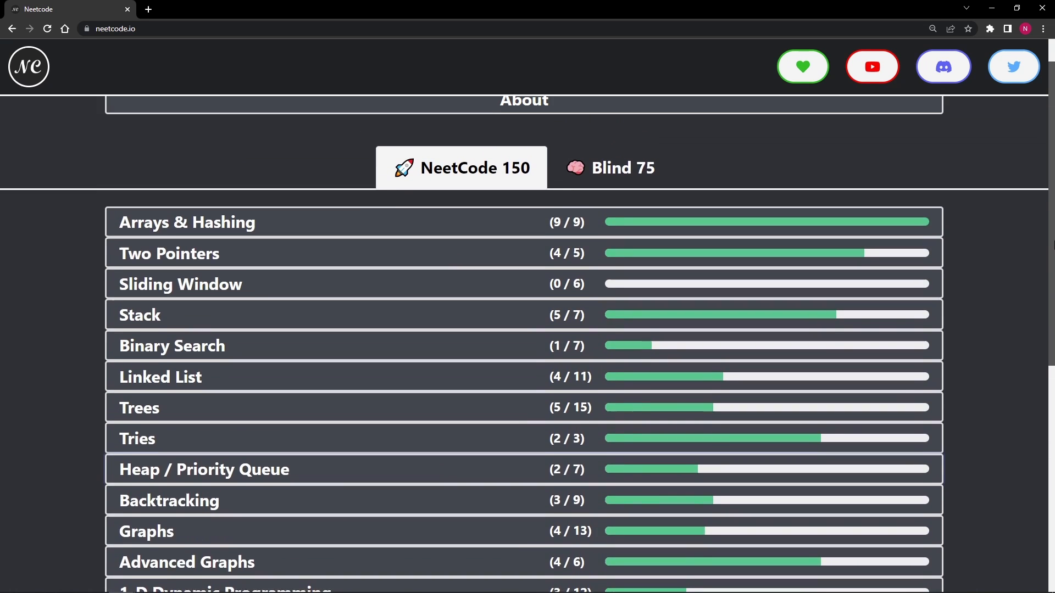
scroll(up, 3)
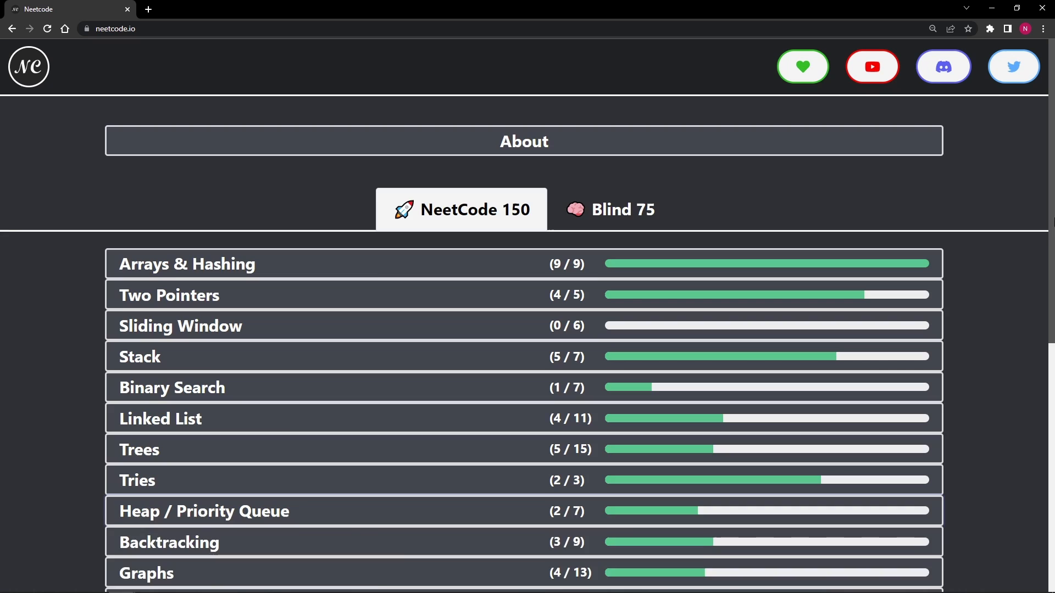
scroll(down, 3)
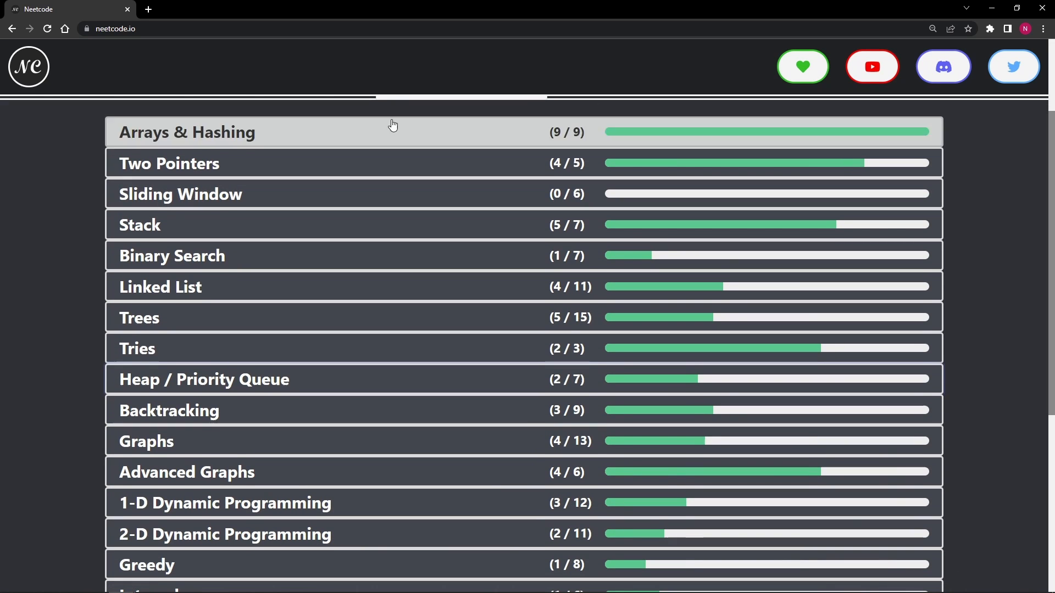
mouse_move(300, 454)
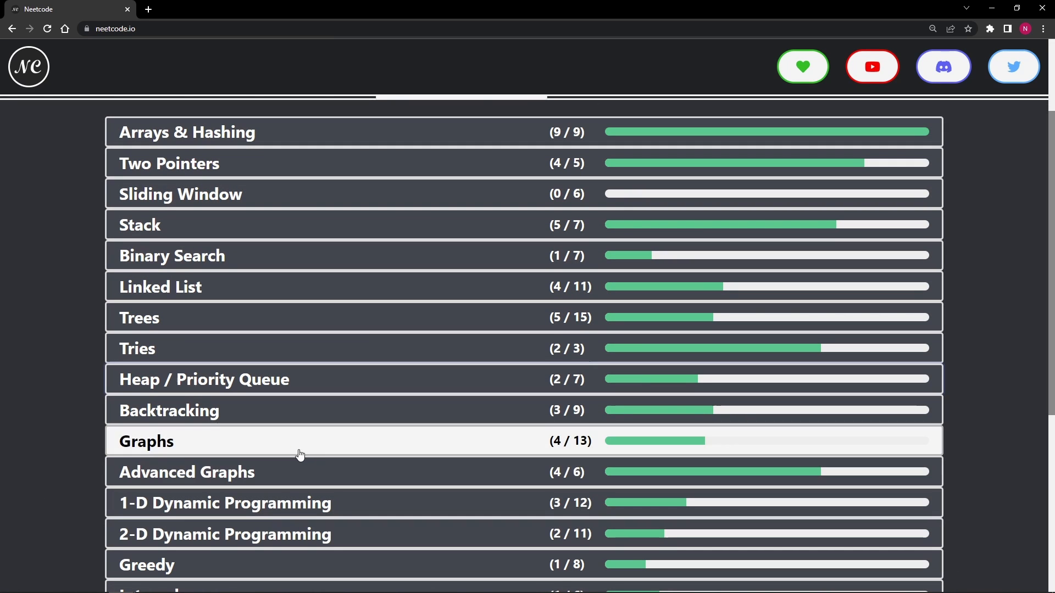
mouse_move(313, 327)
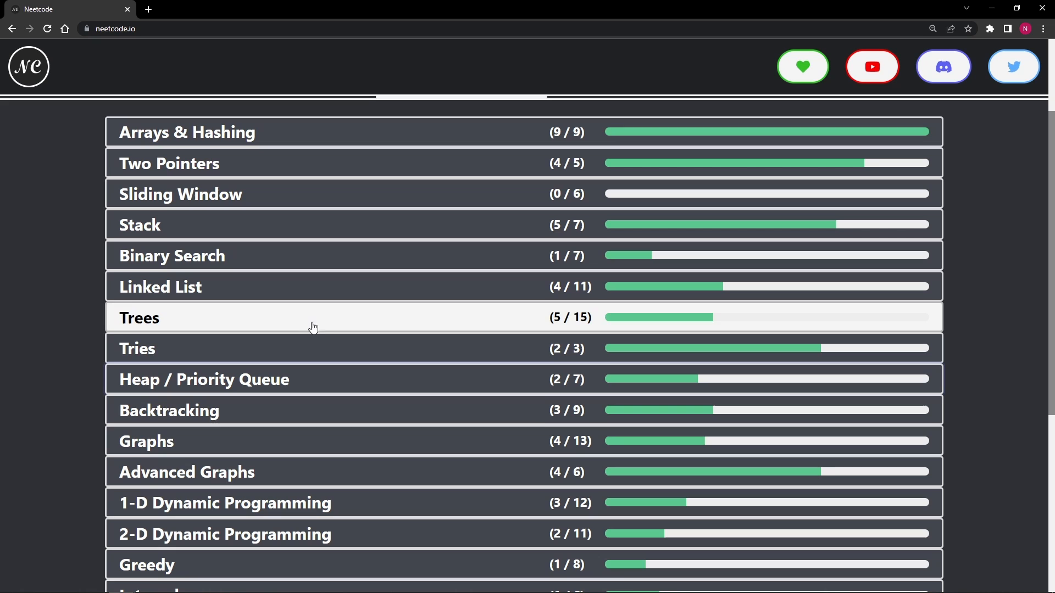
mouse_move(310, 316)
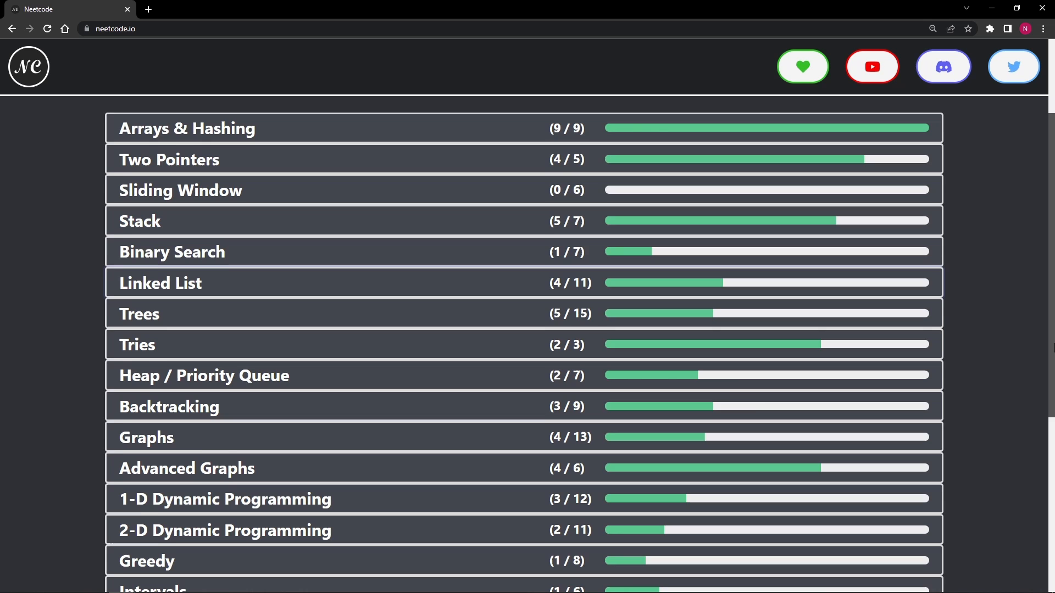
scroll(down, 3)
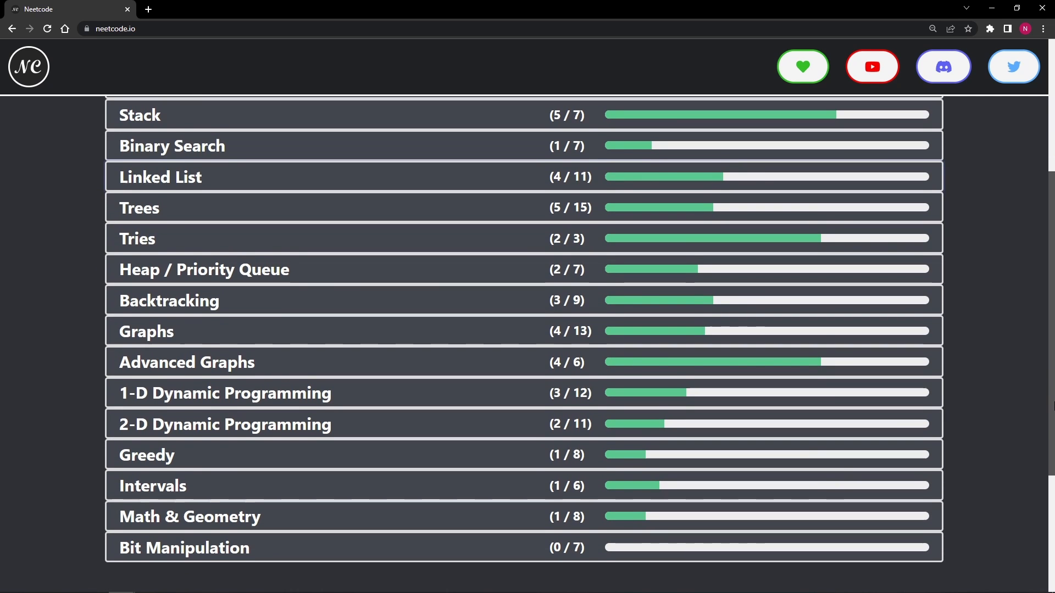
scroll(down, 3)
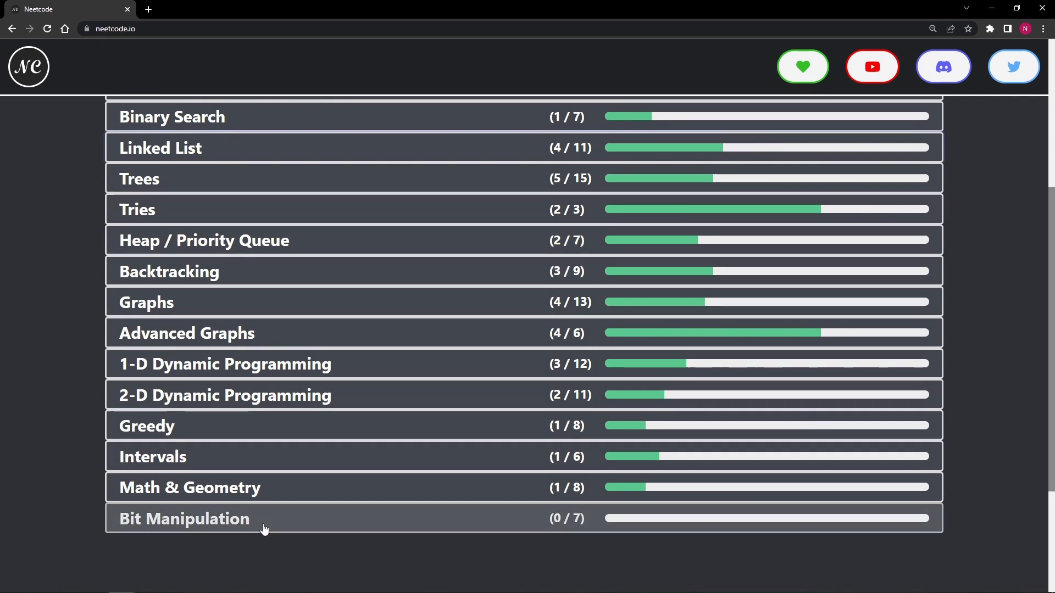
mouse_move(354, 404)
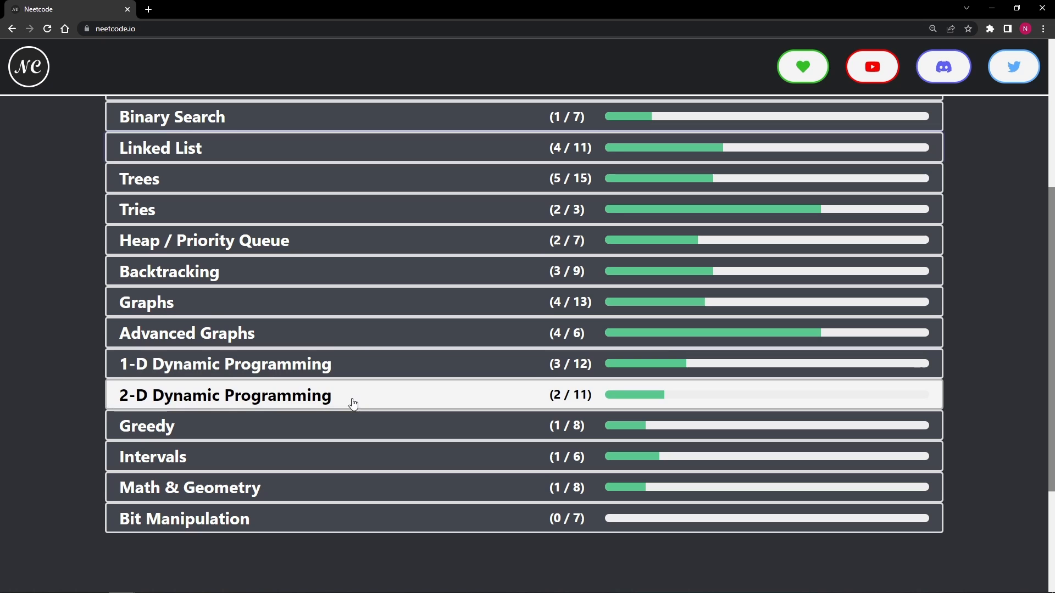
mouse_move(368, 367)
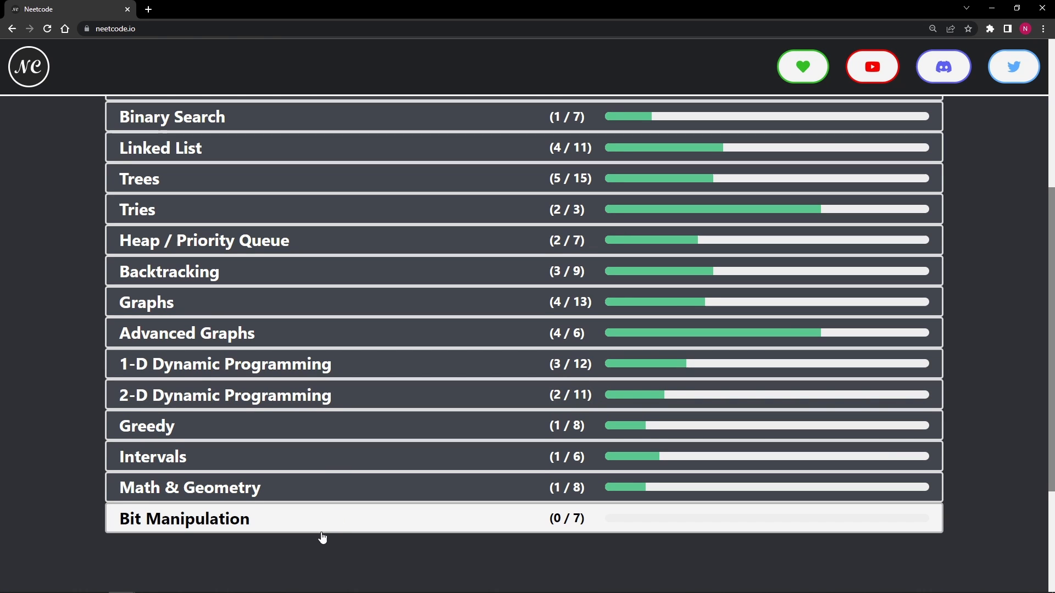
mouse_move(841, 511)
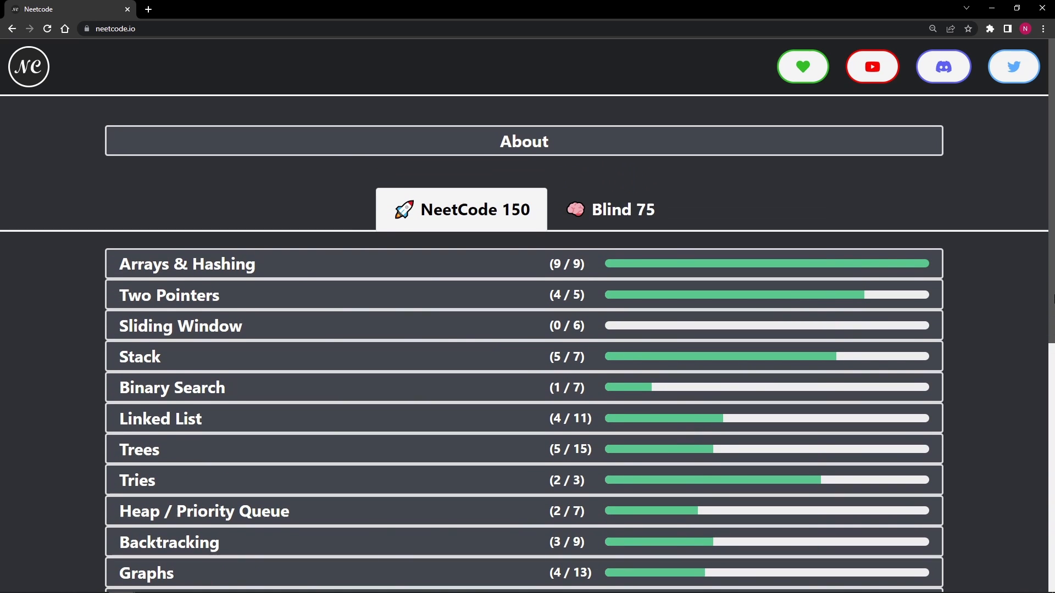
scroll(down, 3)
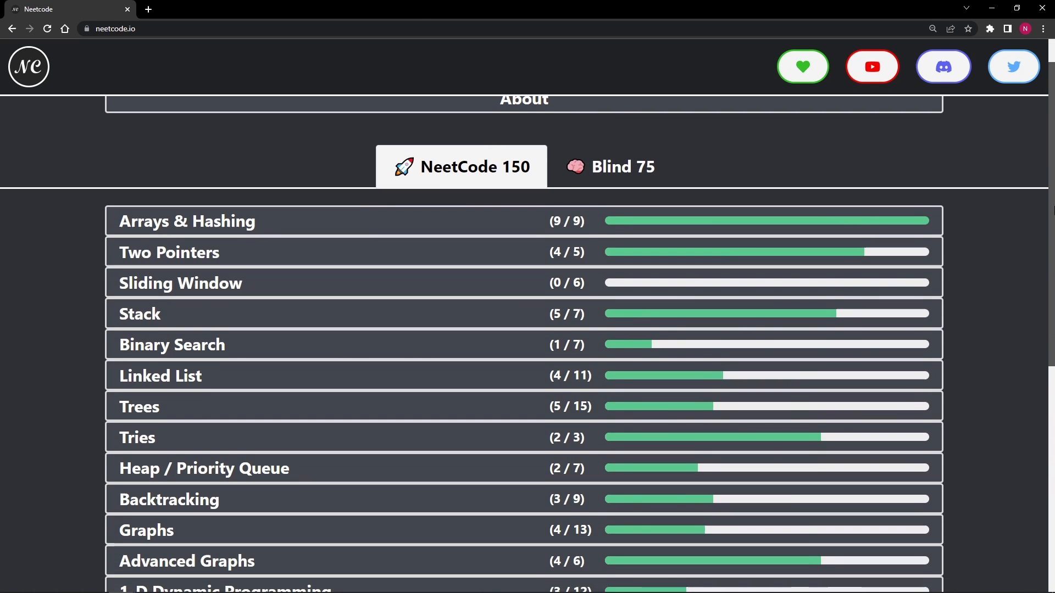
scroll(down, 3)
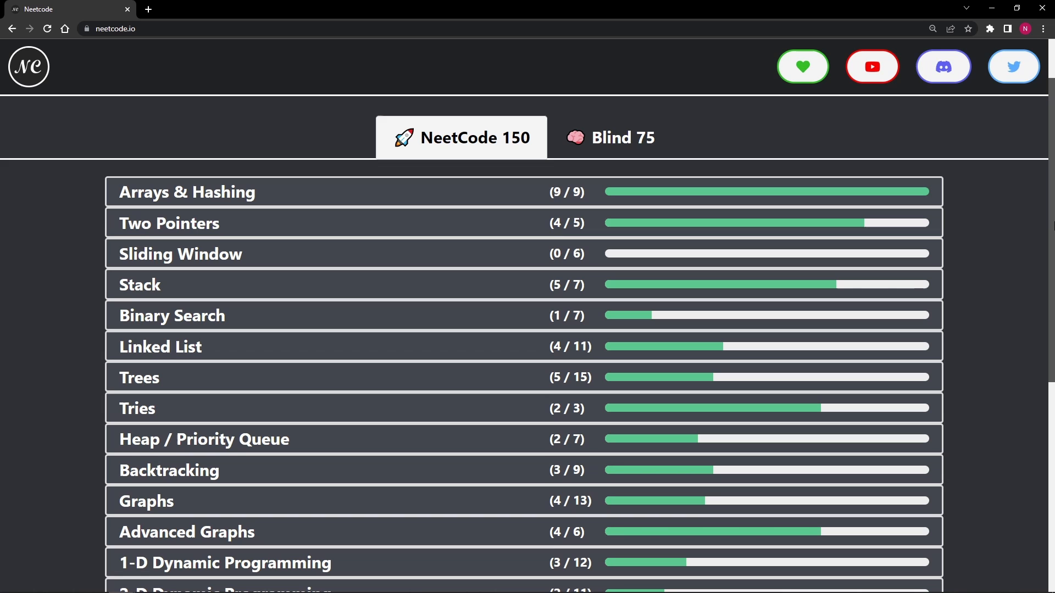
mouse_move(286, 204)
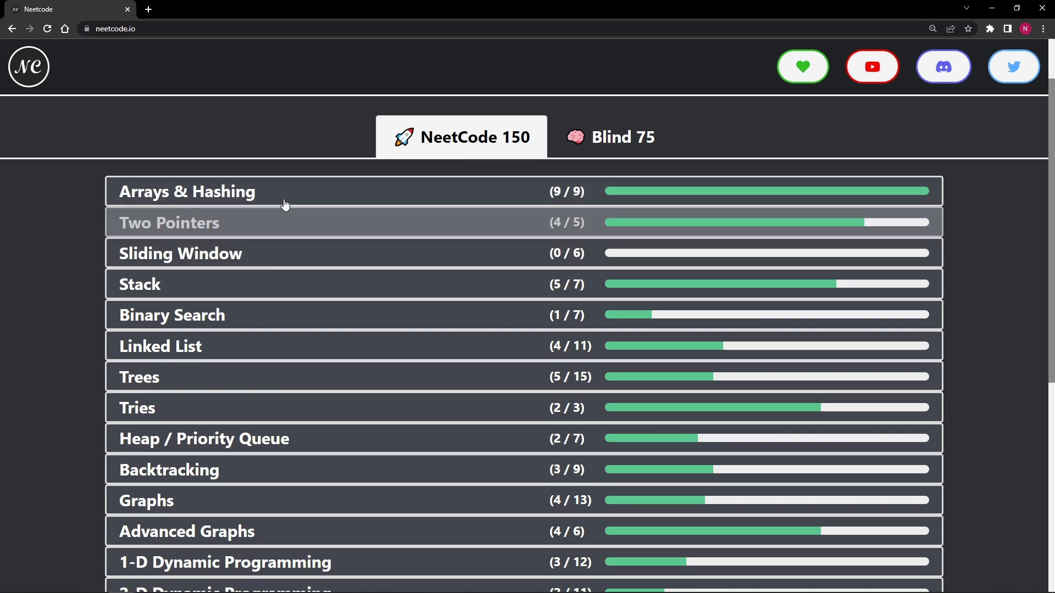
mouse_move(332, 204)
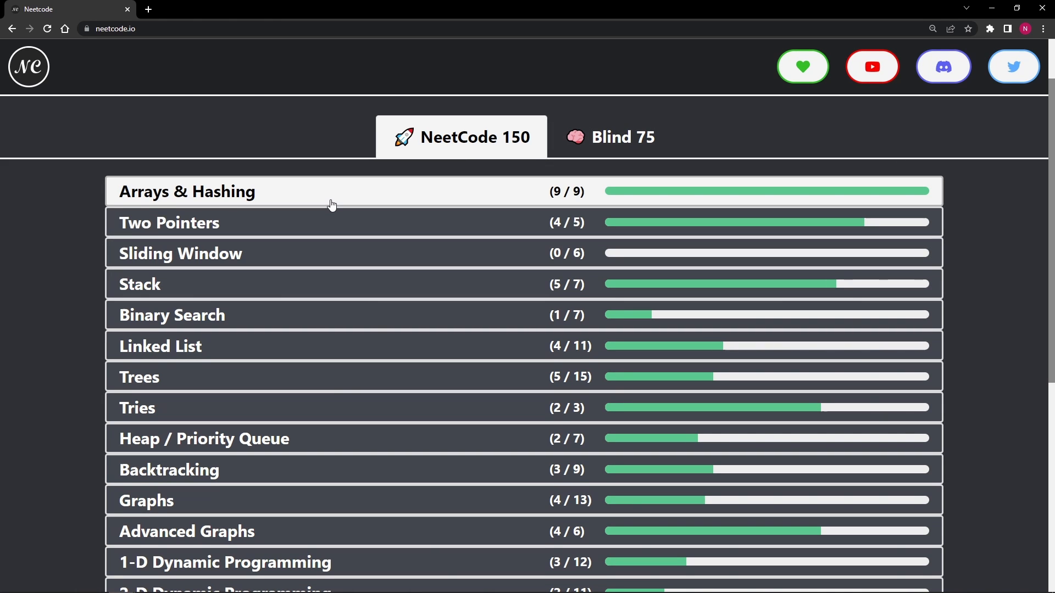
mouse_move(332, 198)
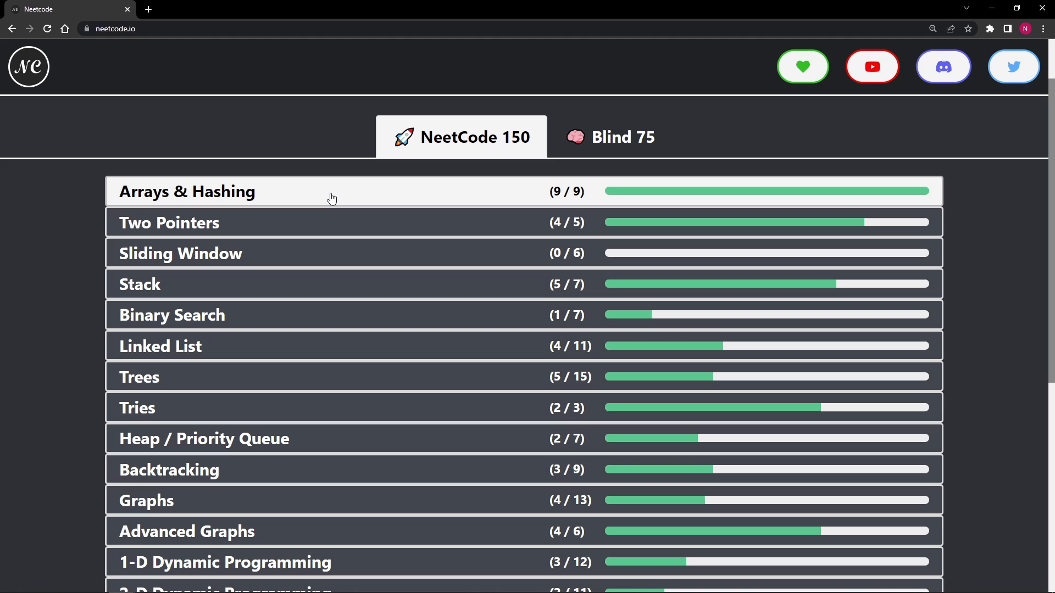
mouse_move(342, 196)
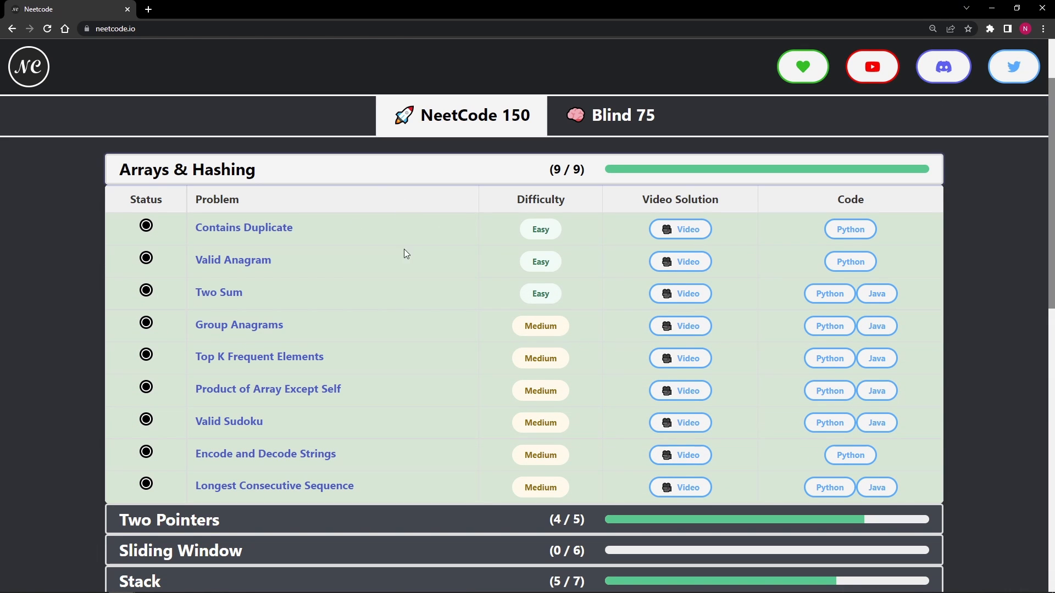
Mark Best Time to Buy & Sell Stock as solved in the Sliding Window table
scroll(down, 3)
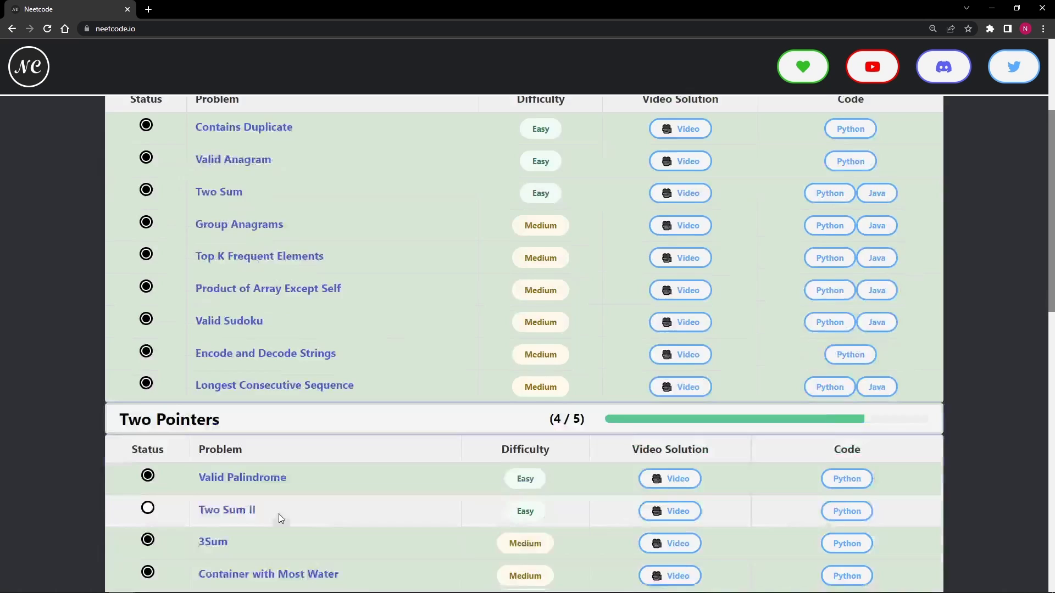
scroll(down, 3)
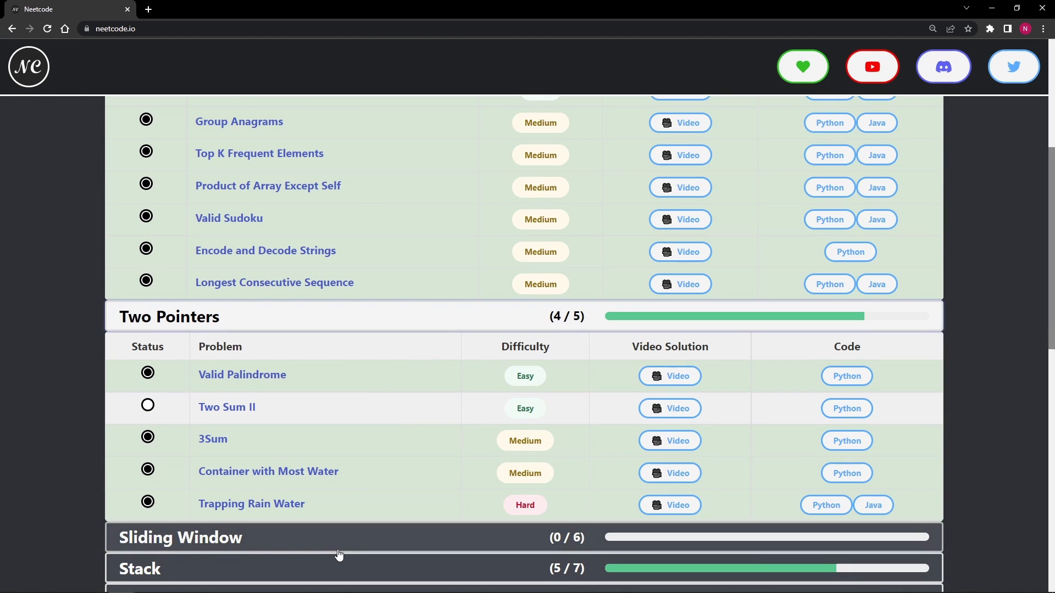
scroll(down, 3)
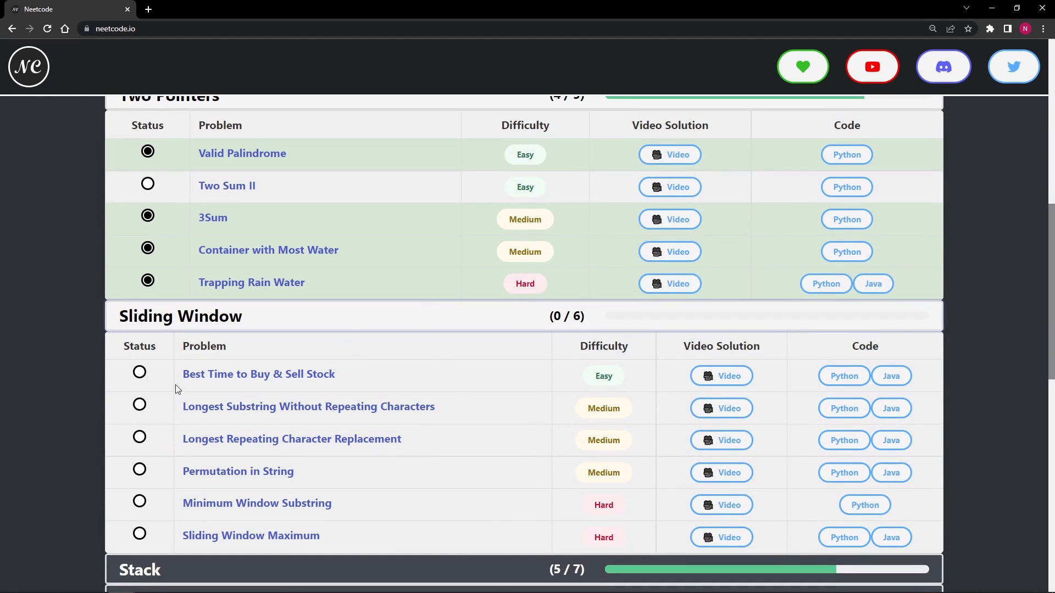
click(140, 372)
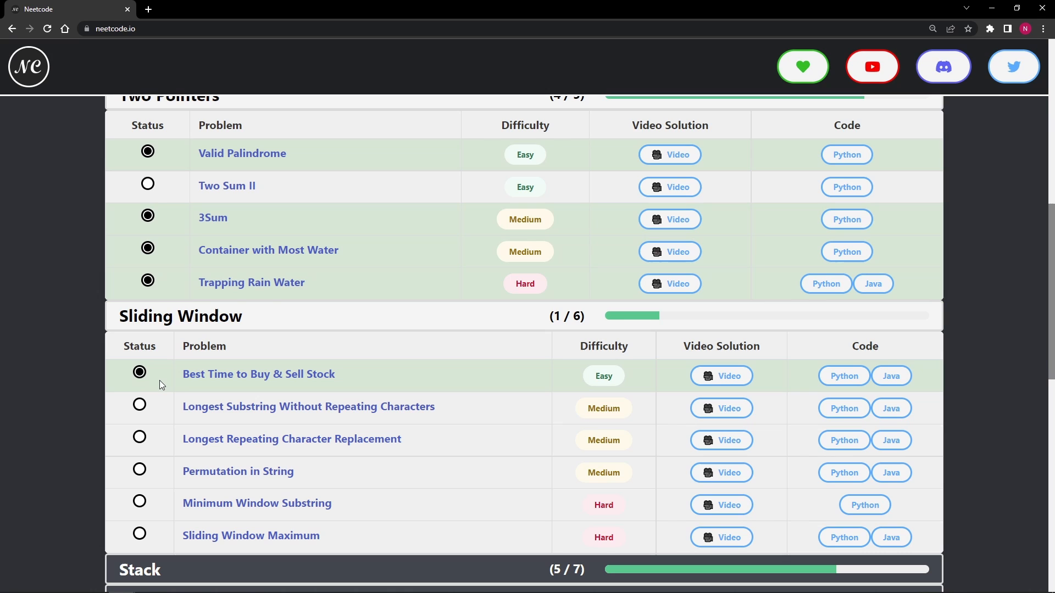
Mark further Sliding Window problems solved, bringing the category to 4/6
scroll(down, 3)
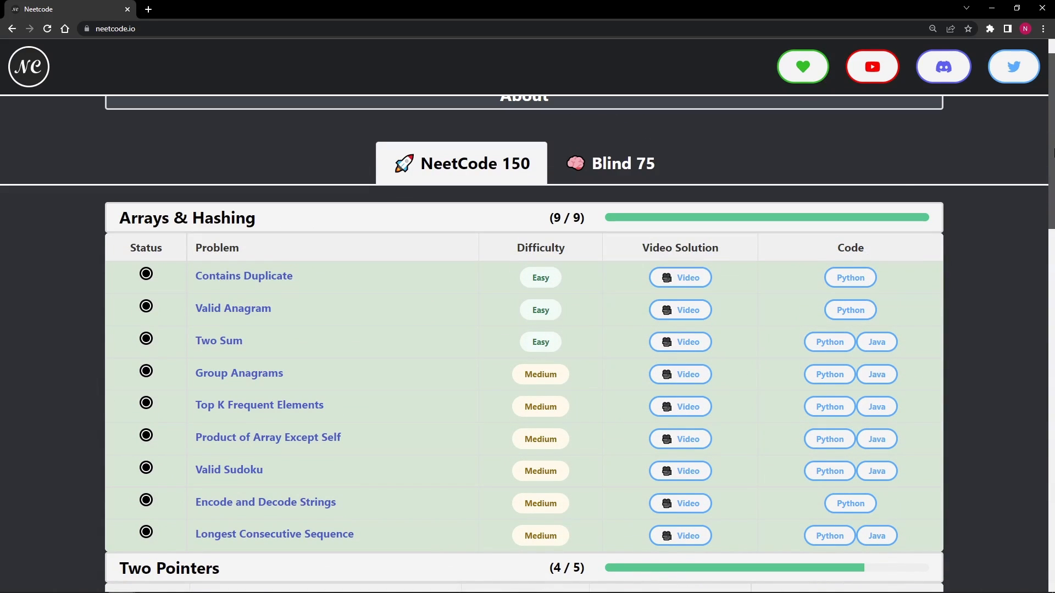
mouse_move(566, 462)
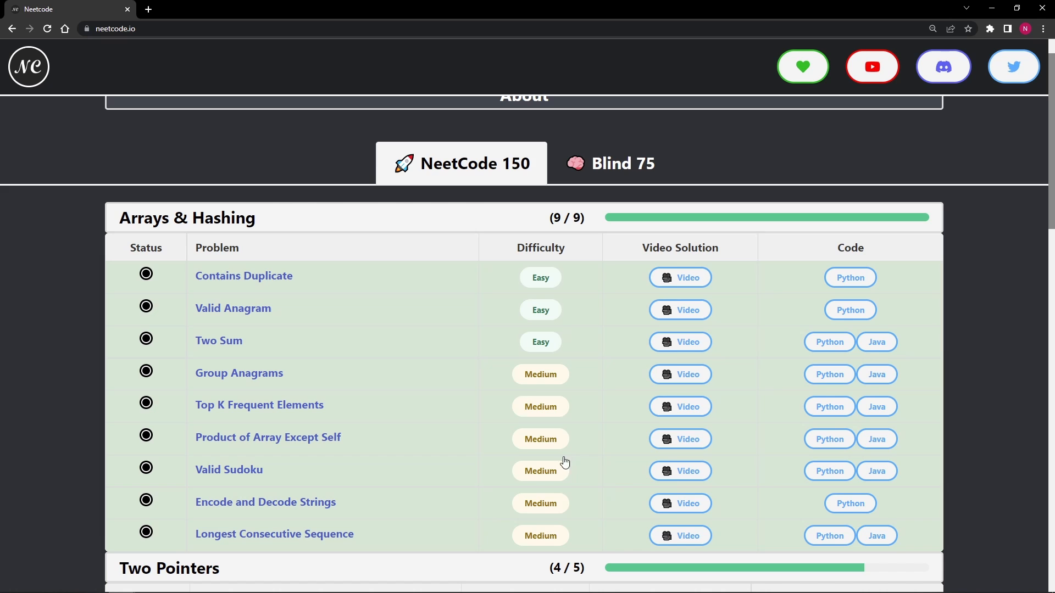
scroll(down, 3)
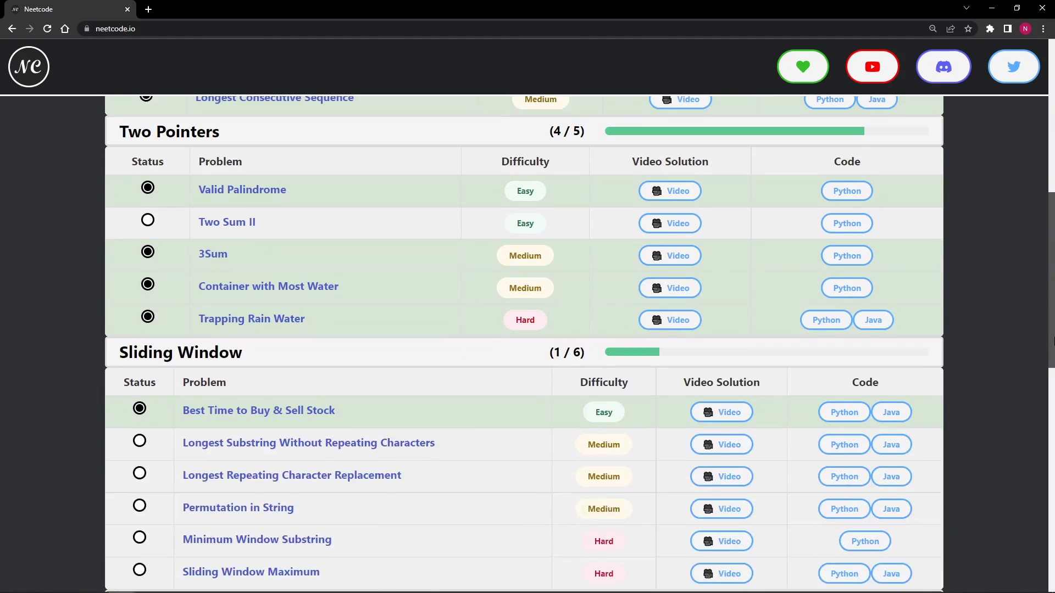
click(180, 352)
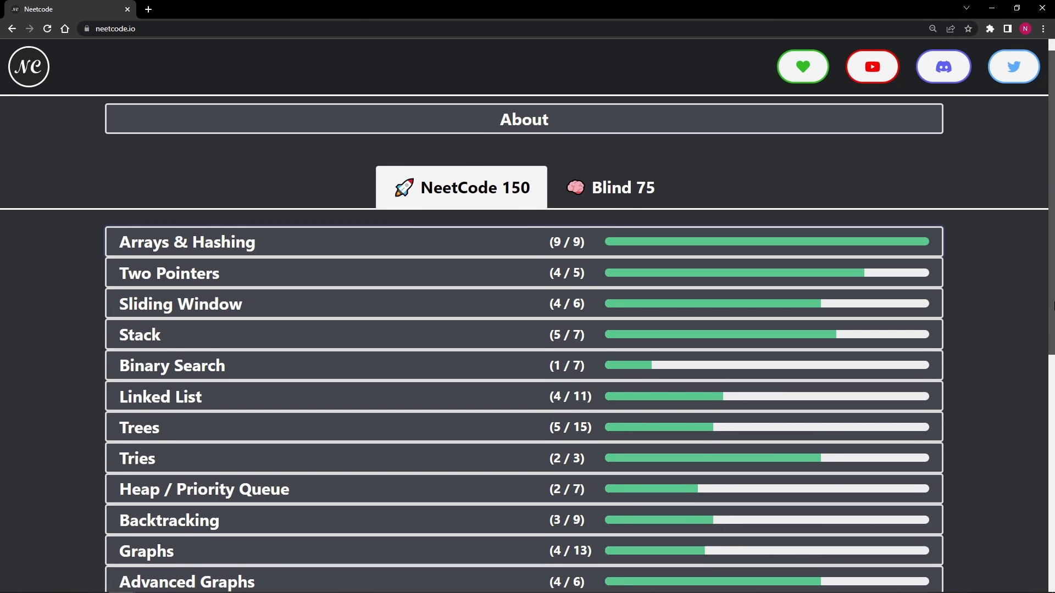
Briefly show and hide the Arrays & Hashing problem table
click(187, 242)
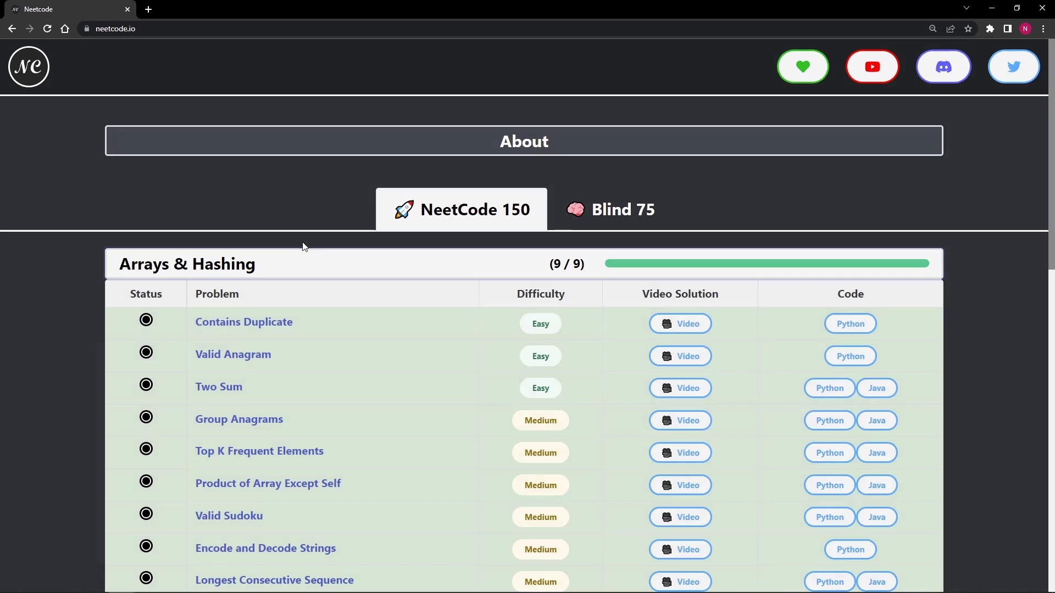
click(186, 264)
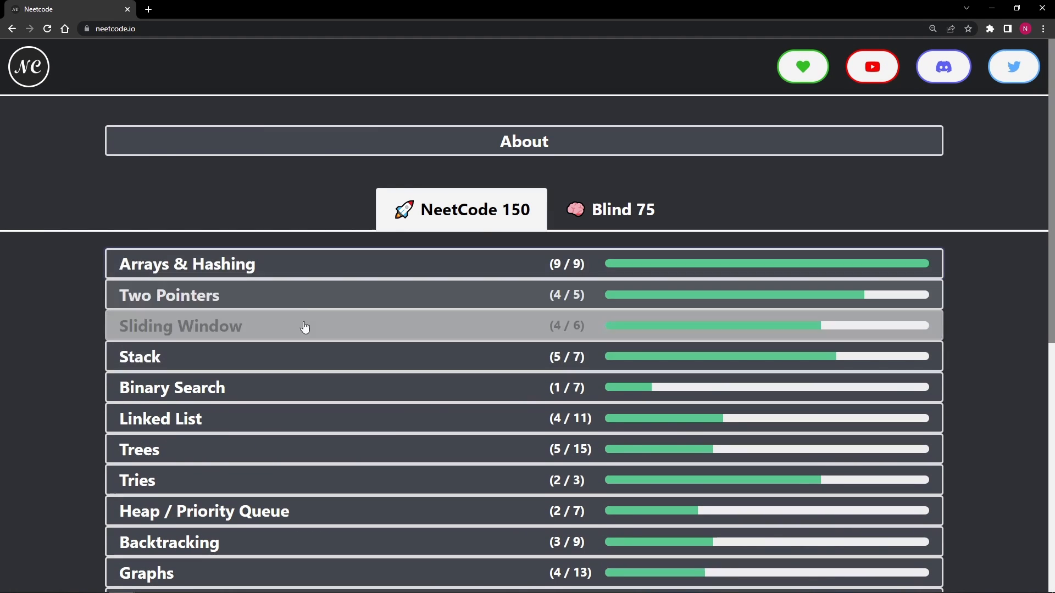
scroll(down, 3)
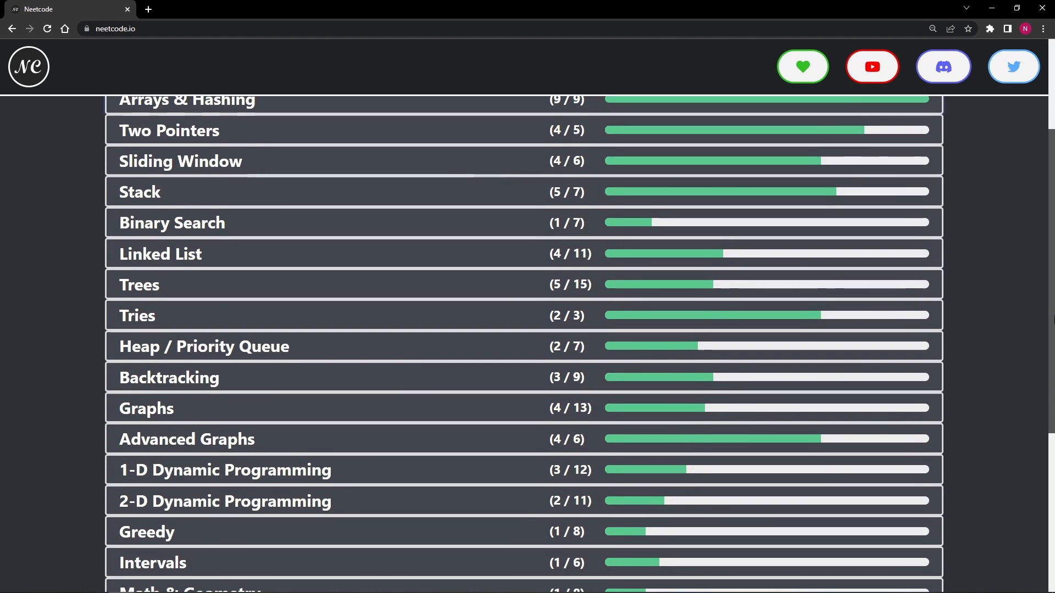
Expand Arrays & Hashing to list its nine solved problems with video links
scroll(down, 3)
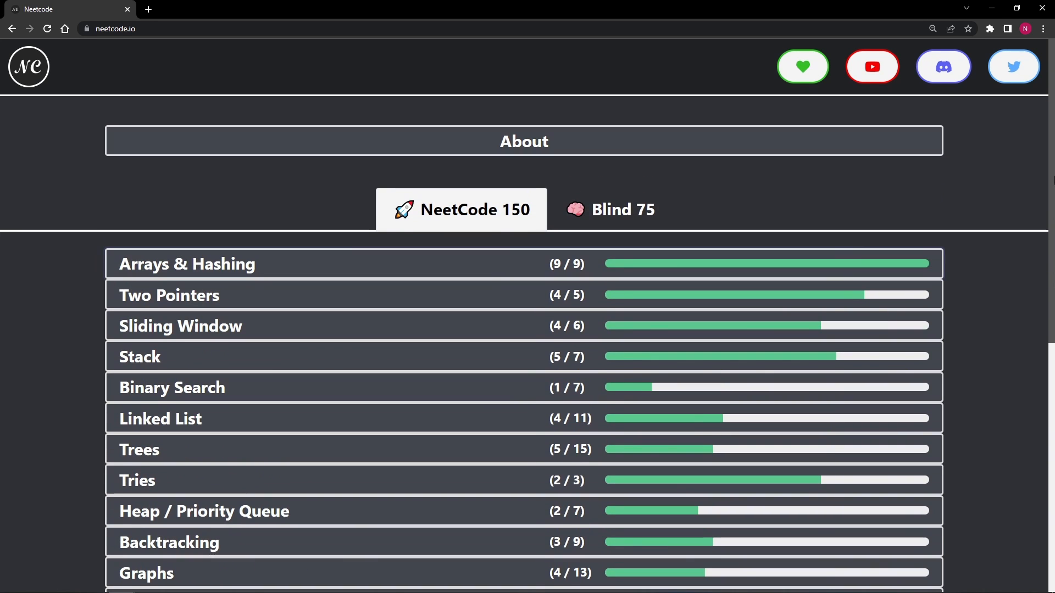
scroll(down, 3)
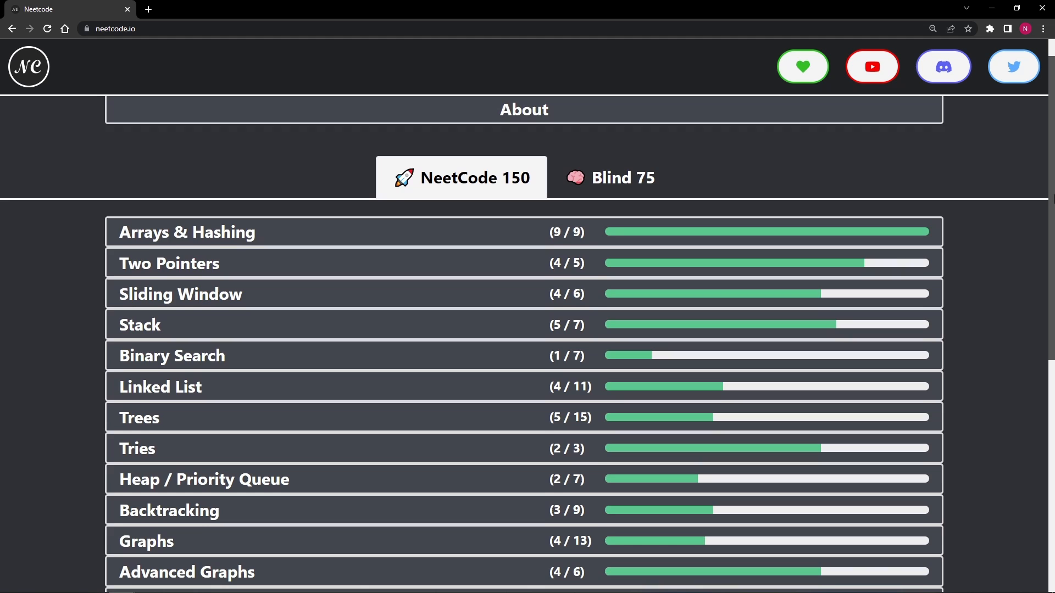
click(186, 231)
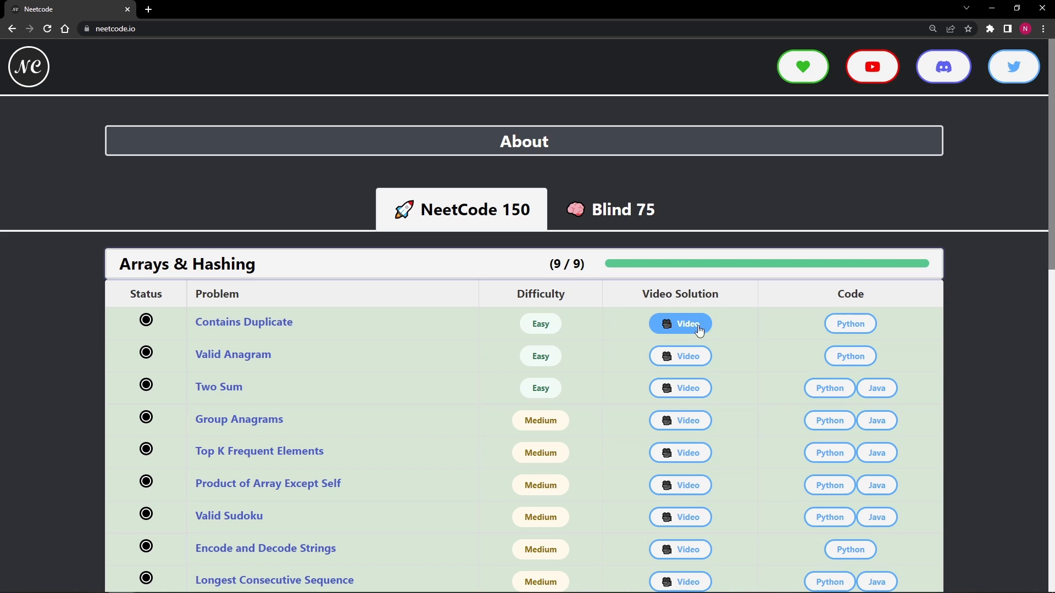
Scroll down through the remaining categories to Bit Manipulation (0/7) and back up
scroll(down, 3)
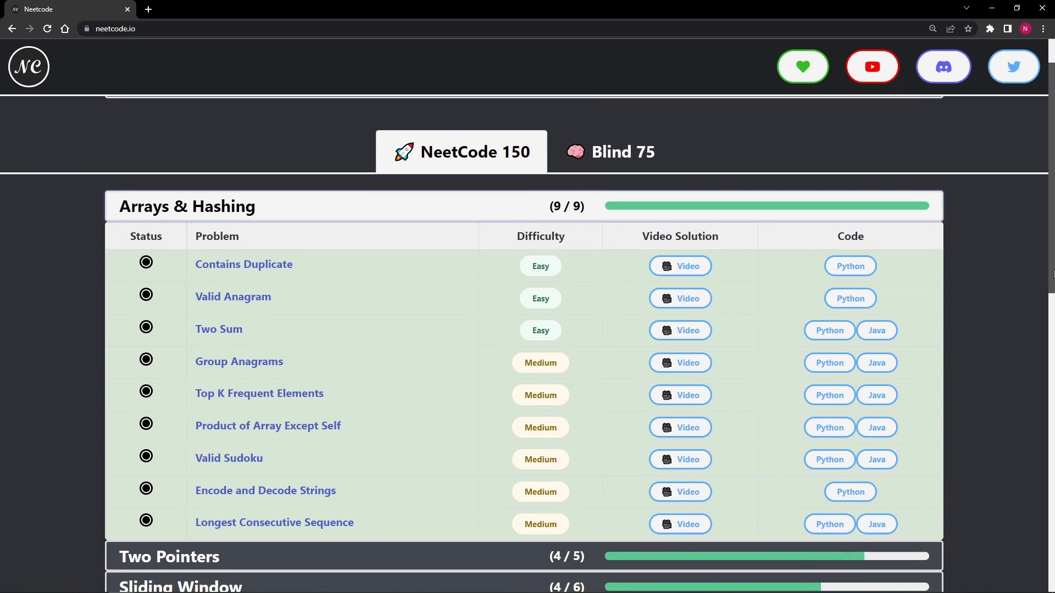
scroll(down, 3)
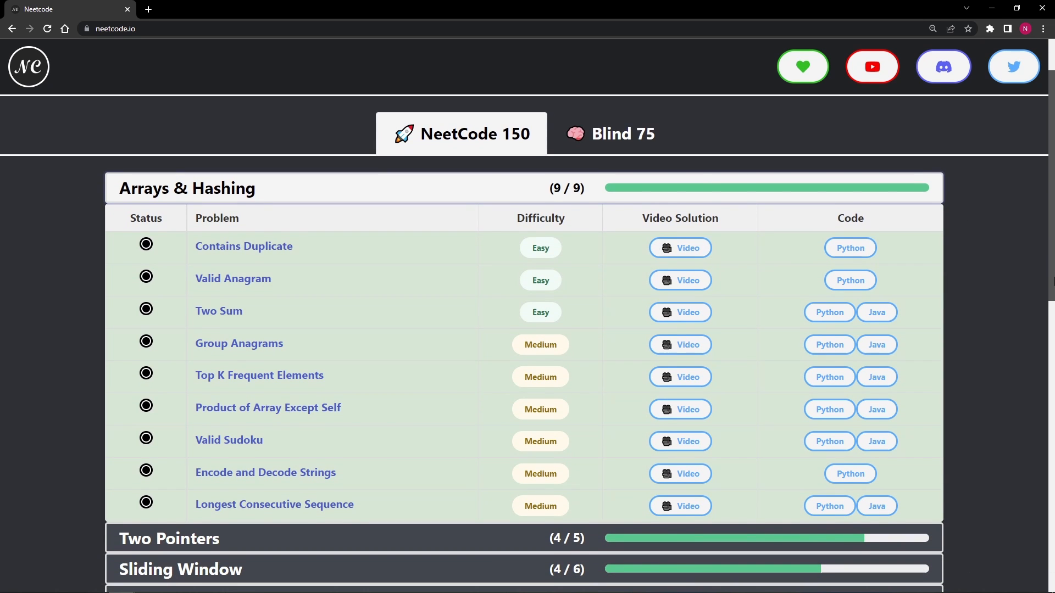
mouse_move(826, 248)
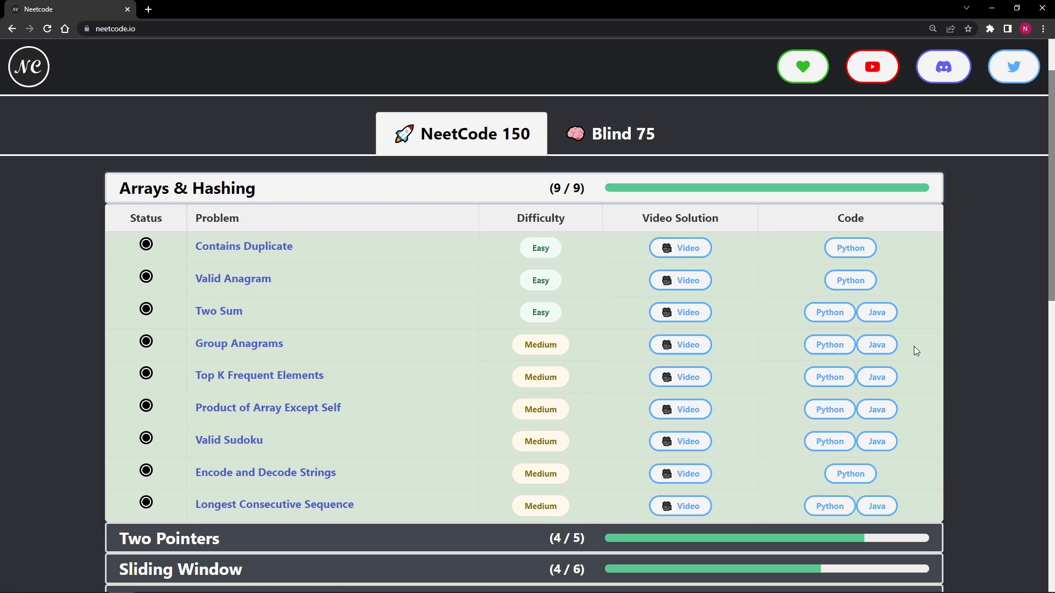
scroll(down, 3)
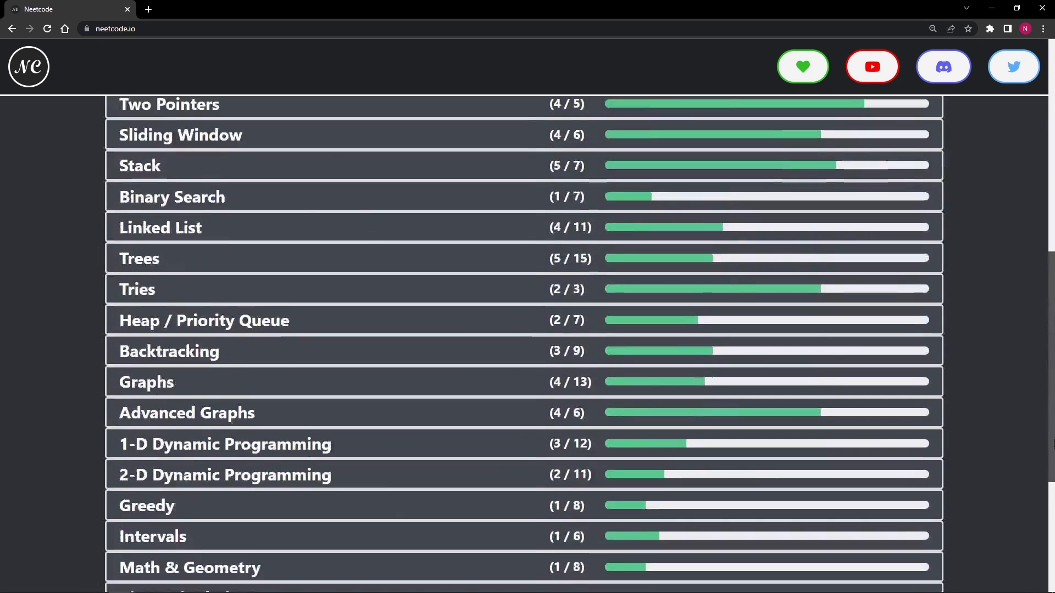
scroll(down, 3)
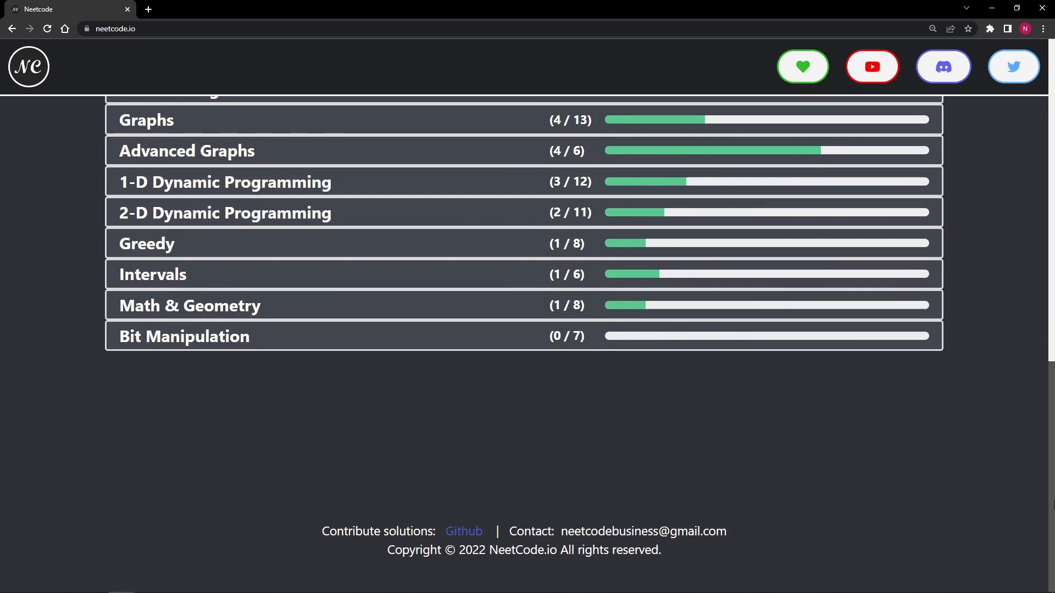
scroll(up, 3)
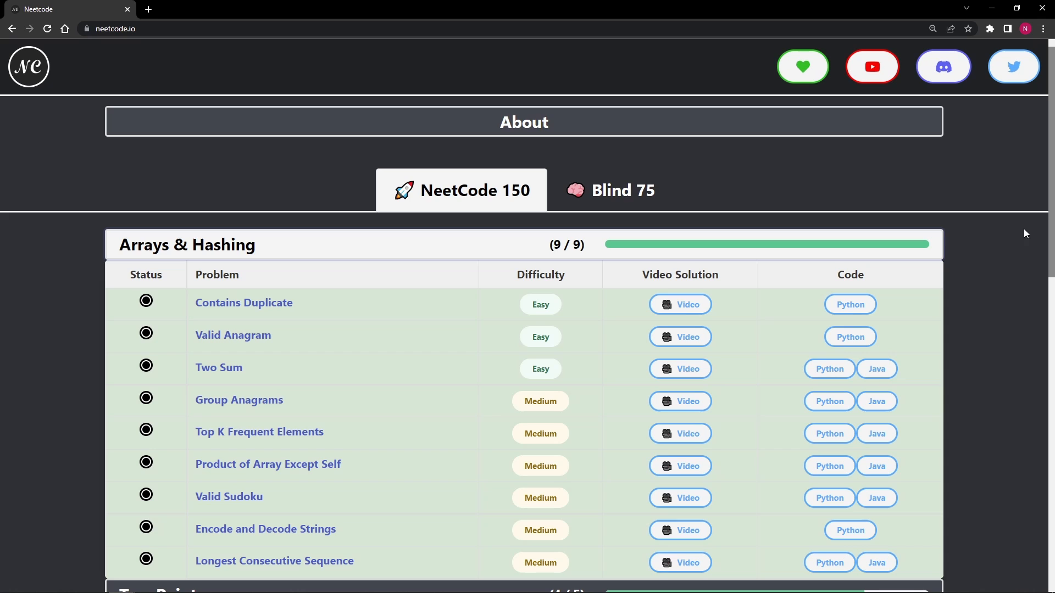
mouse_move(877, 370)
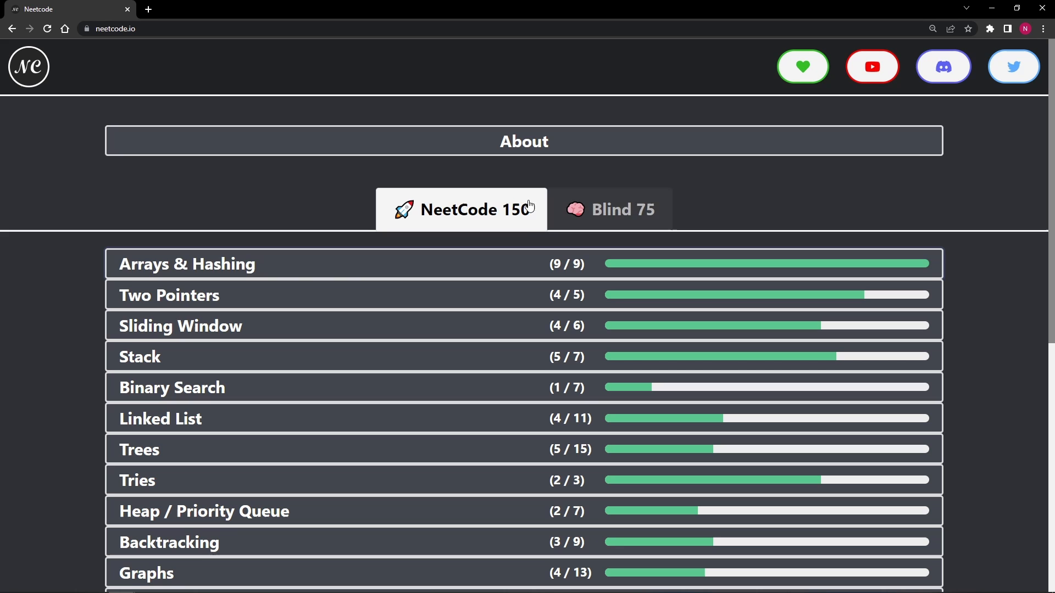
click(623, 209)
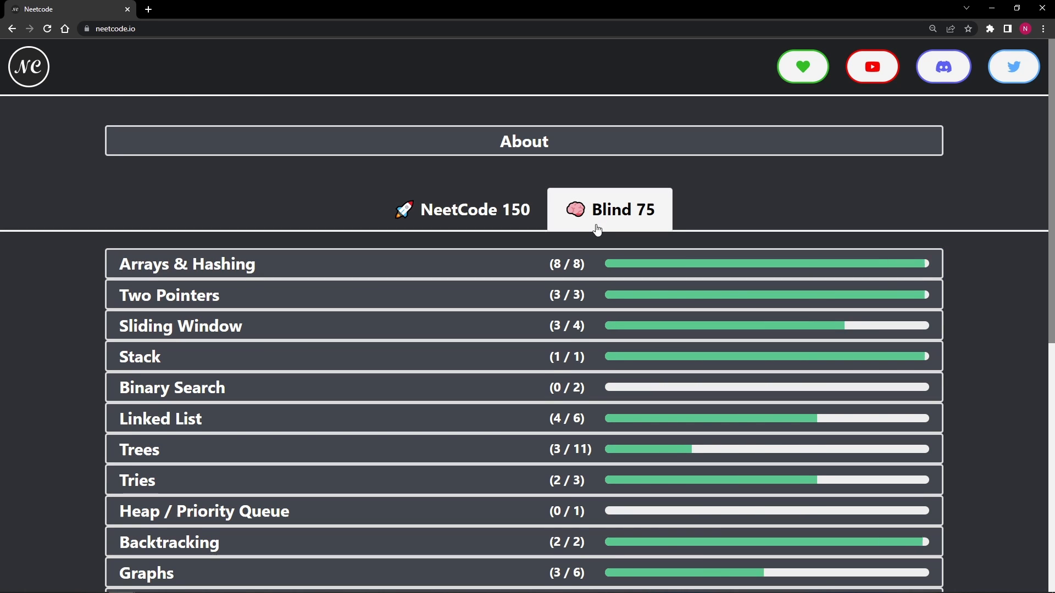
mouse_move(623, 212)
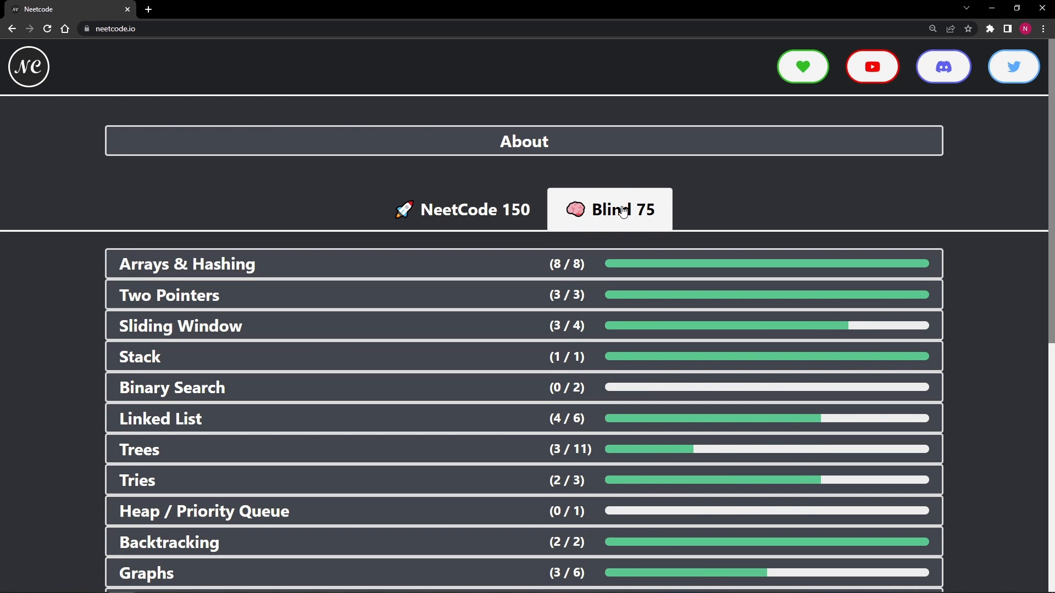
mouse_move(1053, 196)
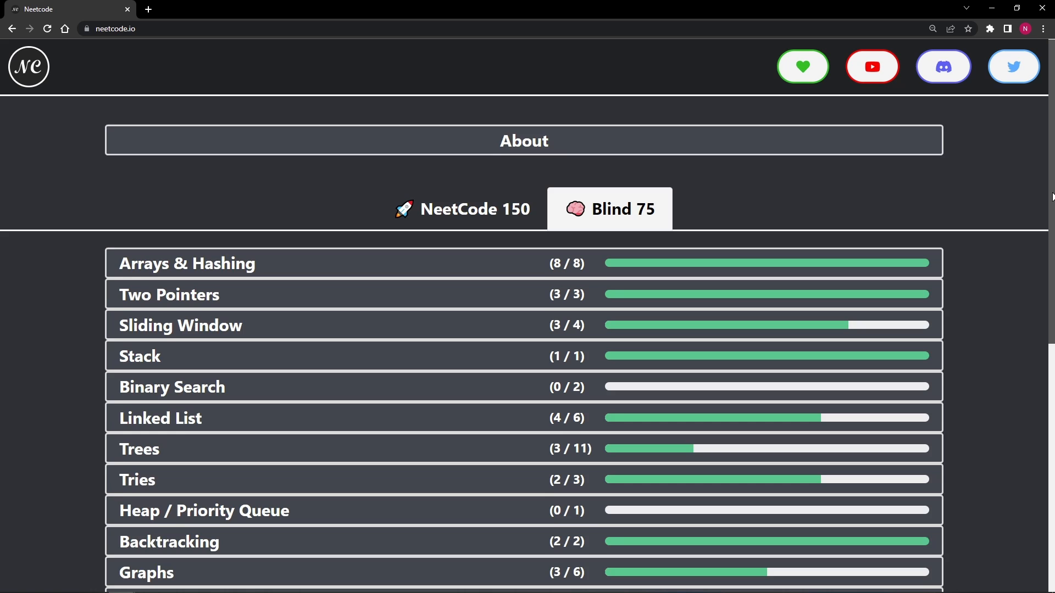
scroll(down, 3)
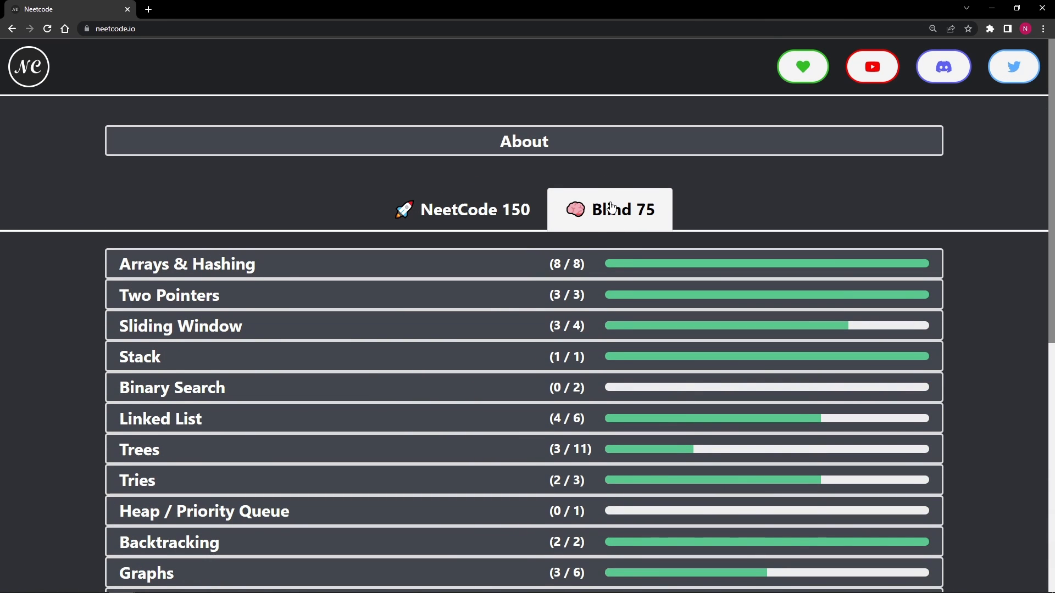
mouse_move(644, 220)
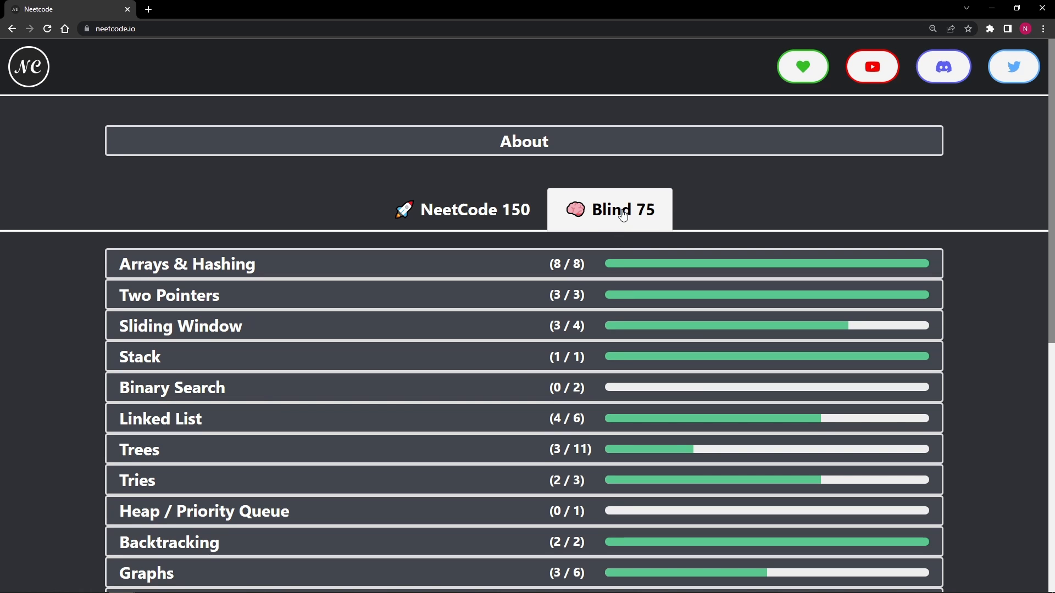
click(475, 210)
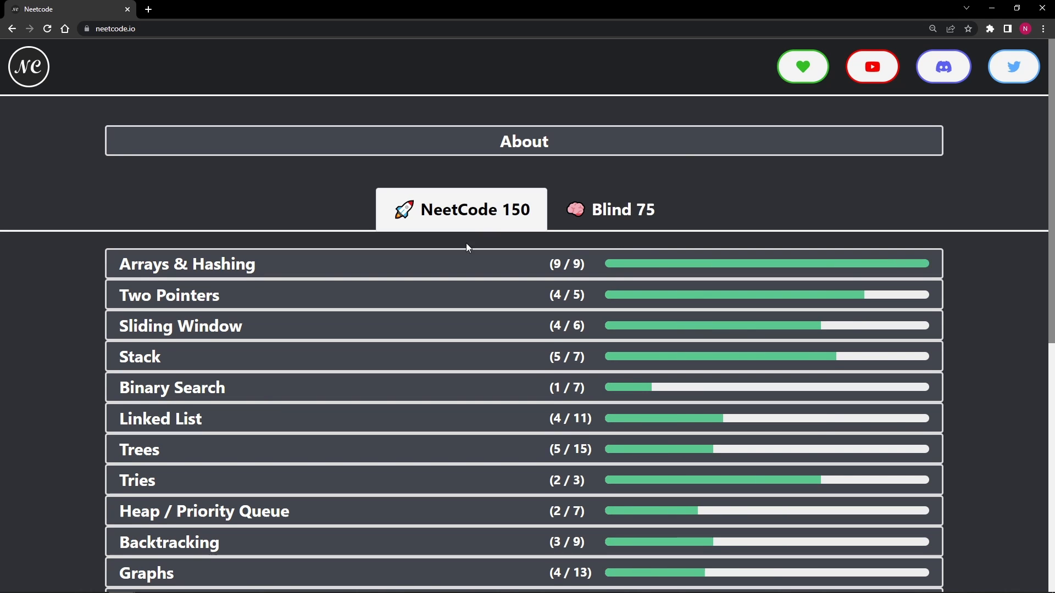
click(187, 265)
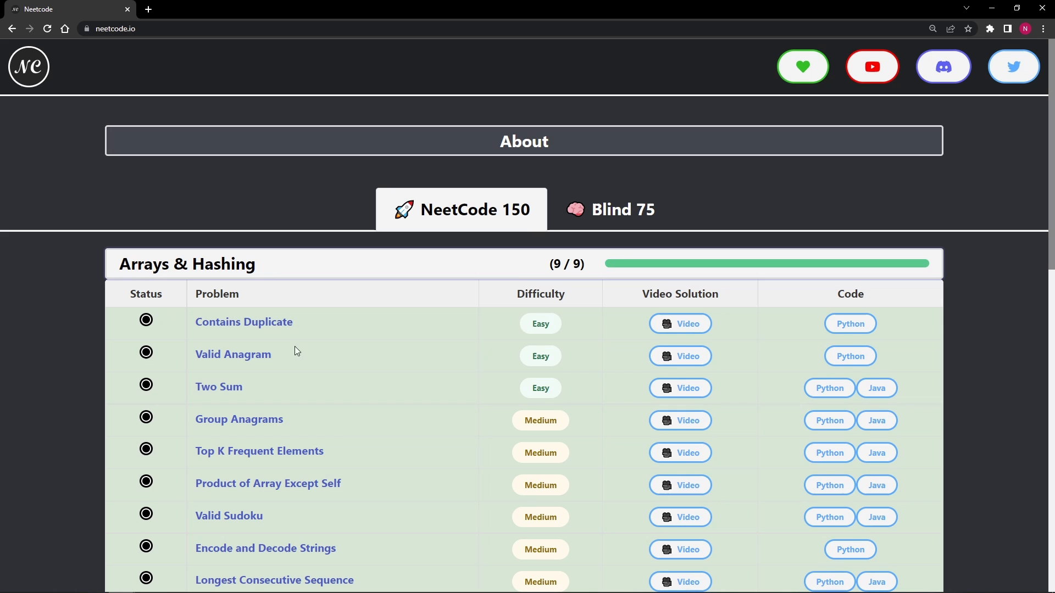
click(187, 264)
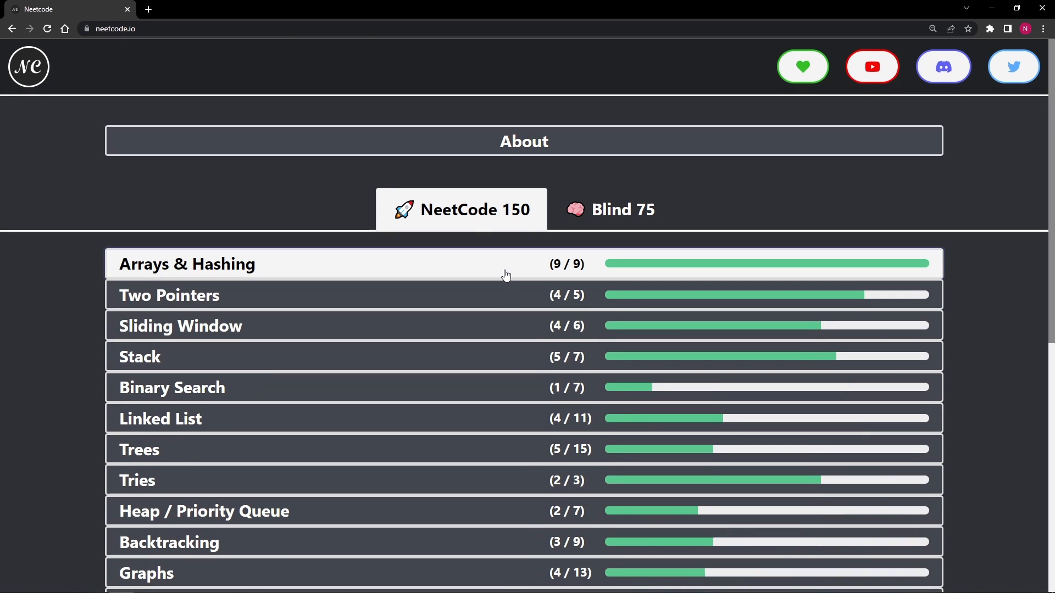
mouse_move(294, 166)
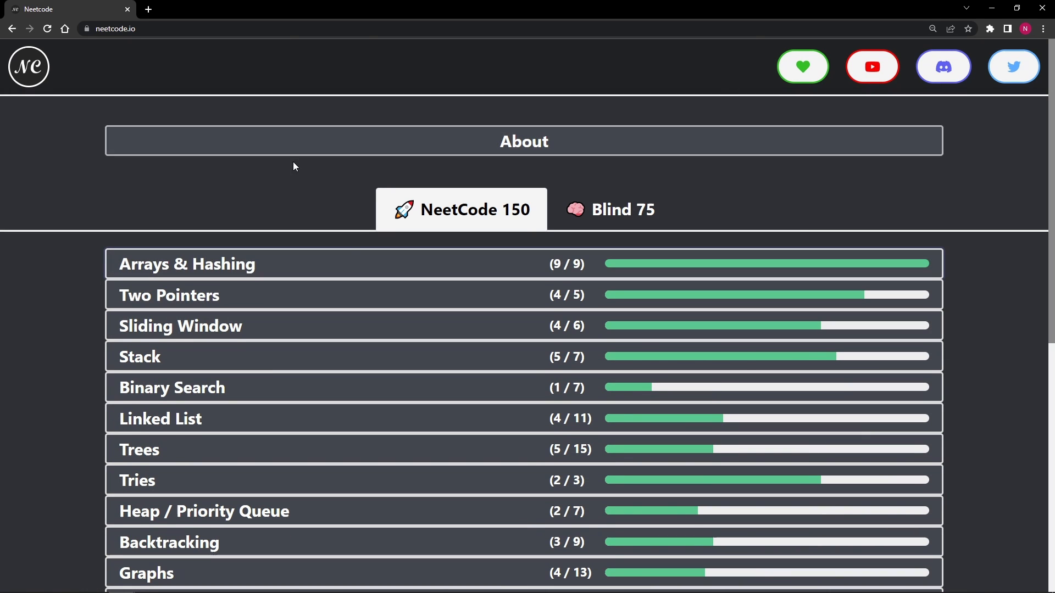
mouse_move(665, 158)
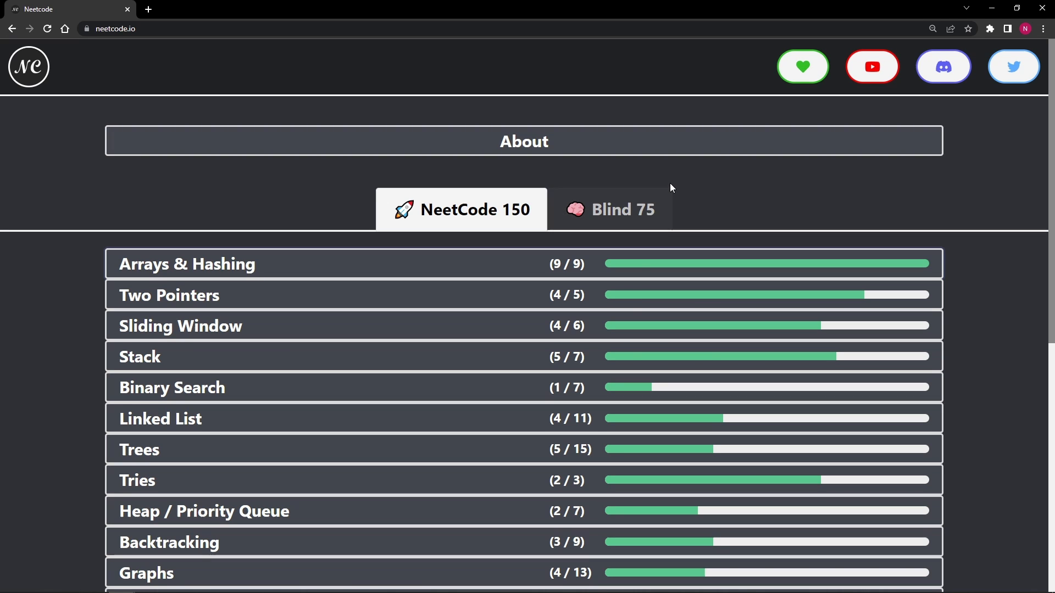
mouse_move(744, 212)
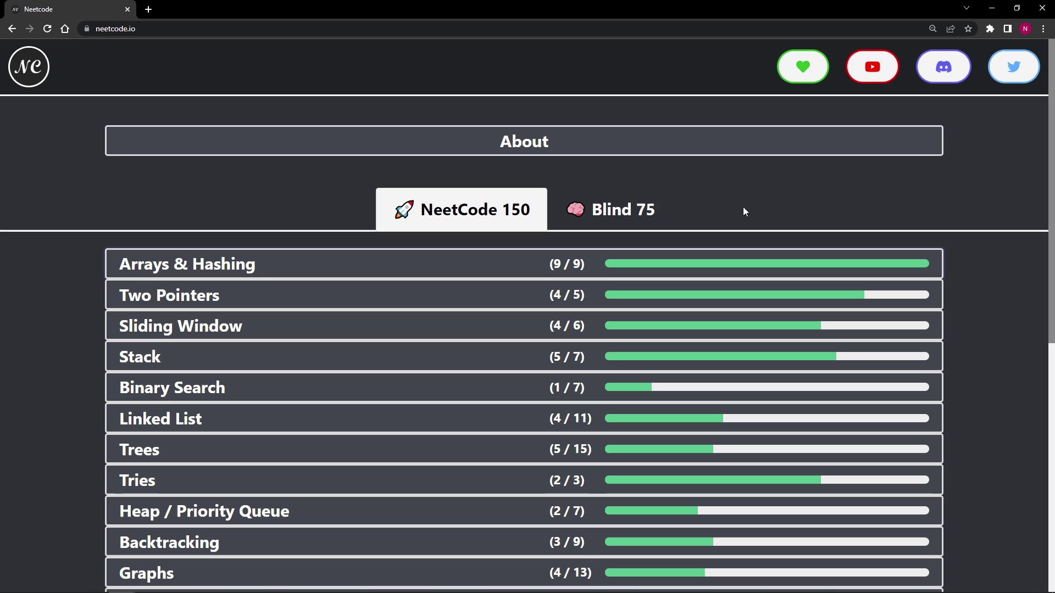
mouse_move(731, 199)
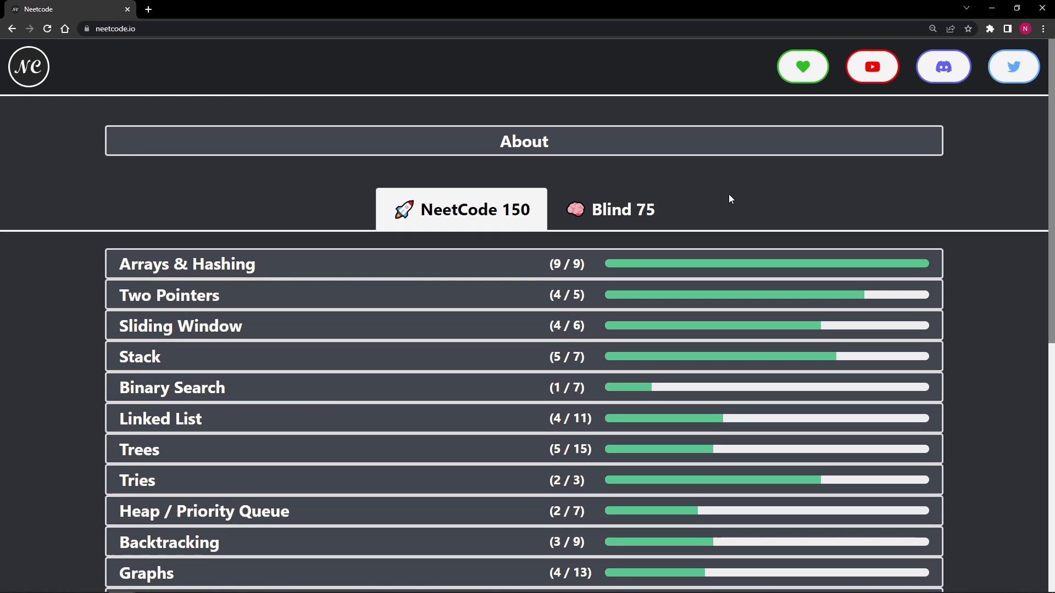
mouse_move(803, 69)
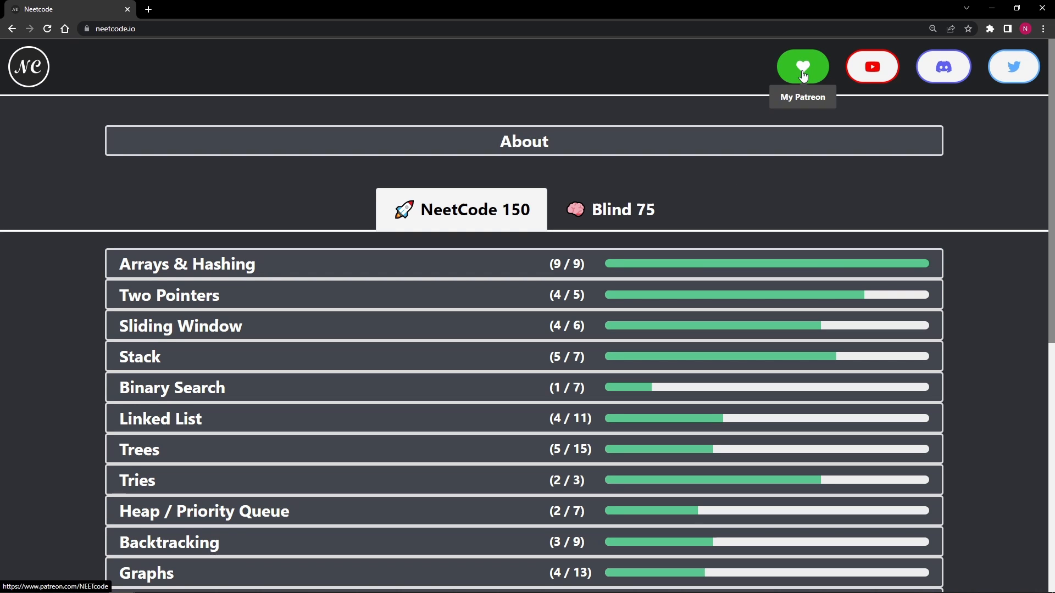
mouse_move(750, 76)
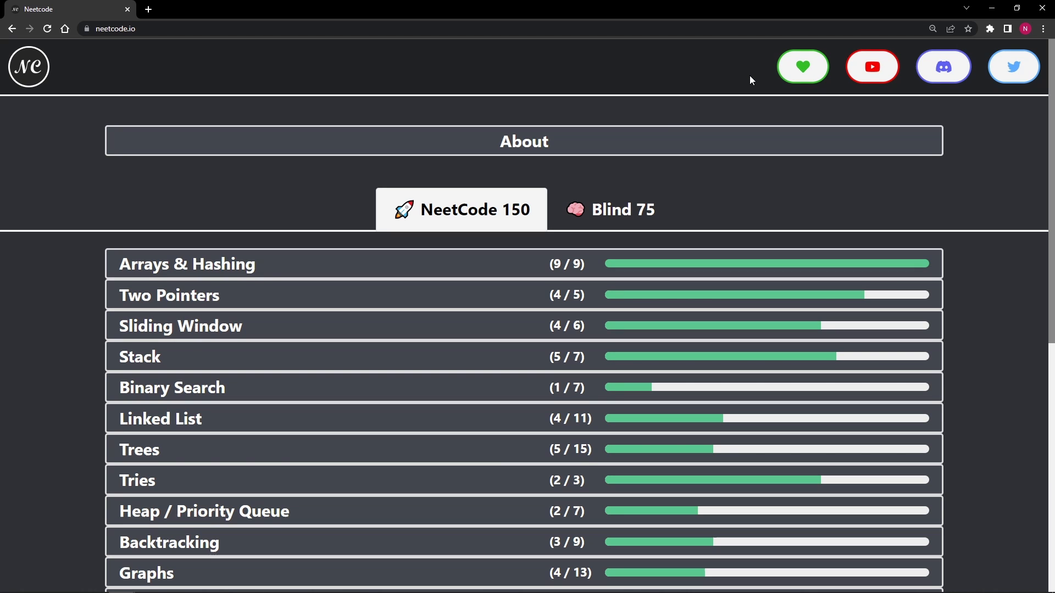
mouse_move(899, 127)
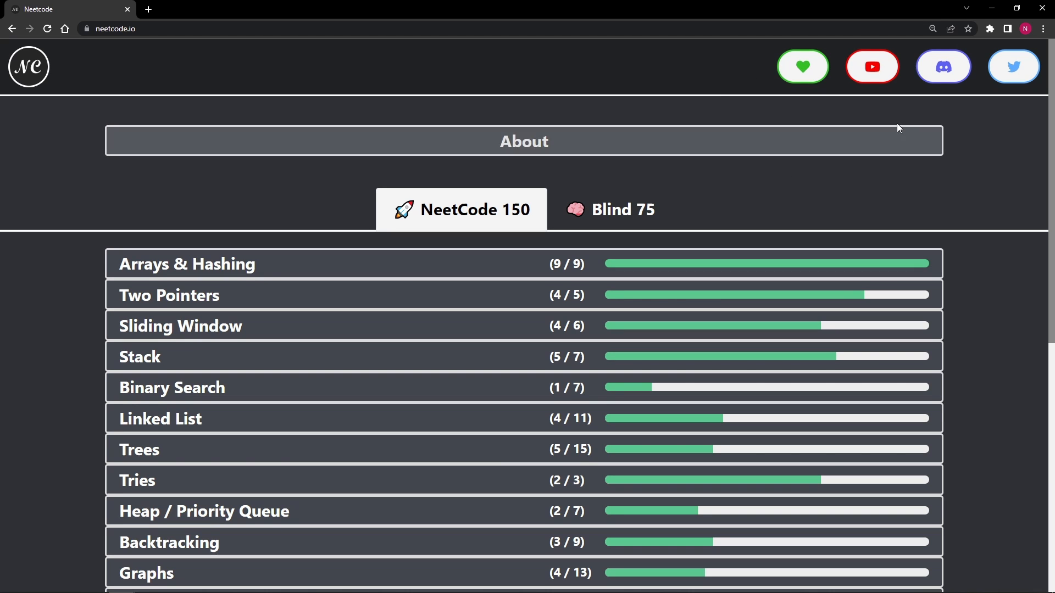
mouse_move(872, 67)
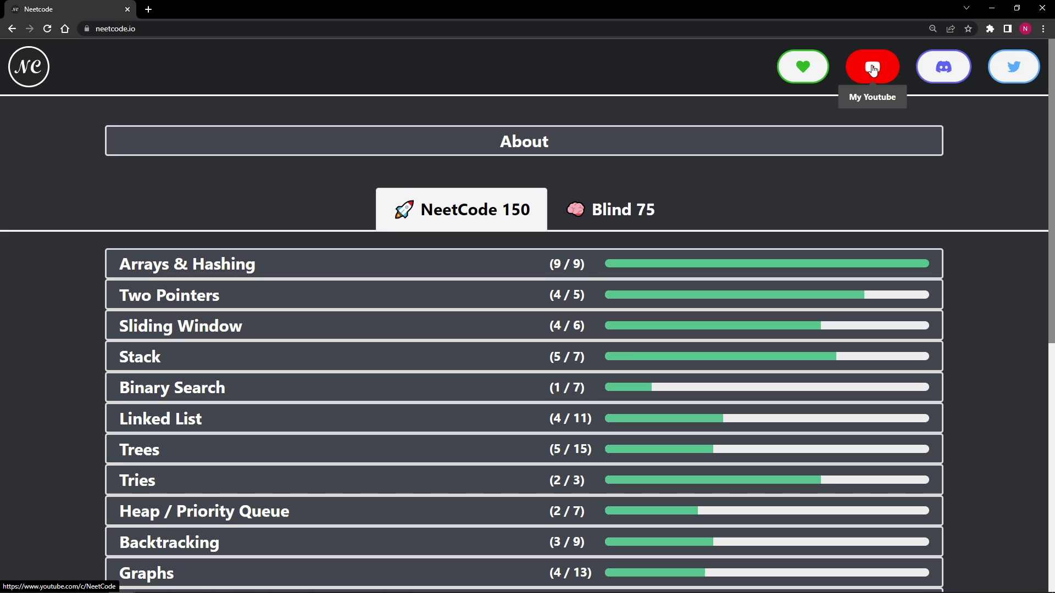
mouse_move(1013, 65)
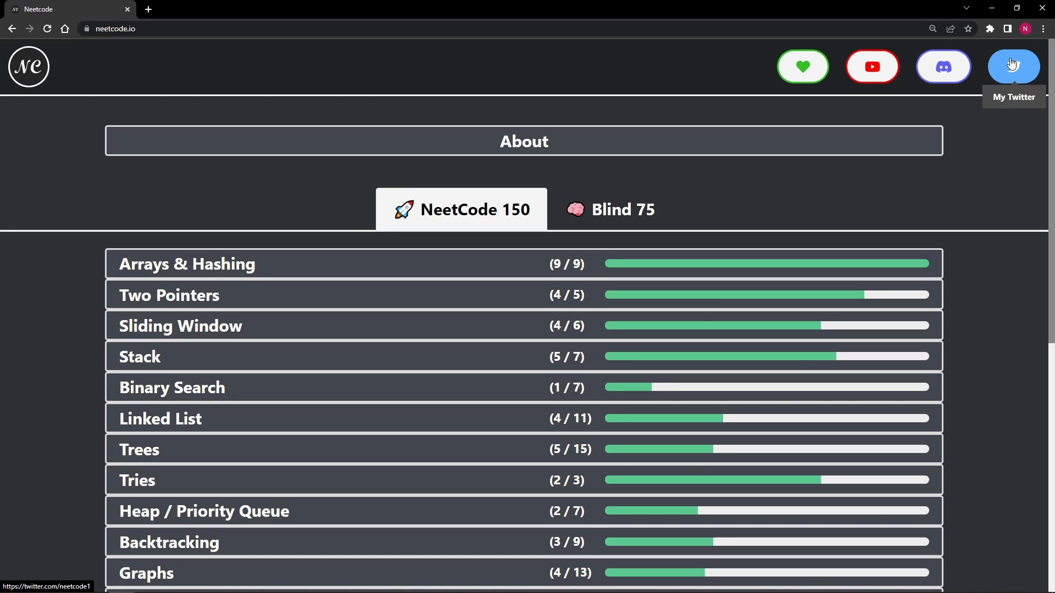
mouse_move(933, 162)
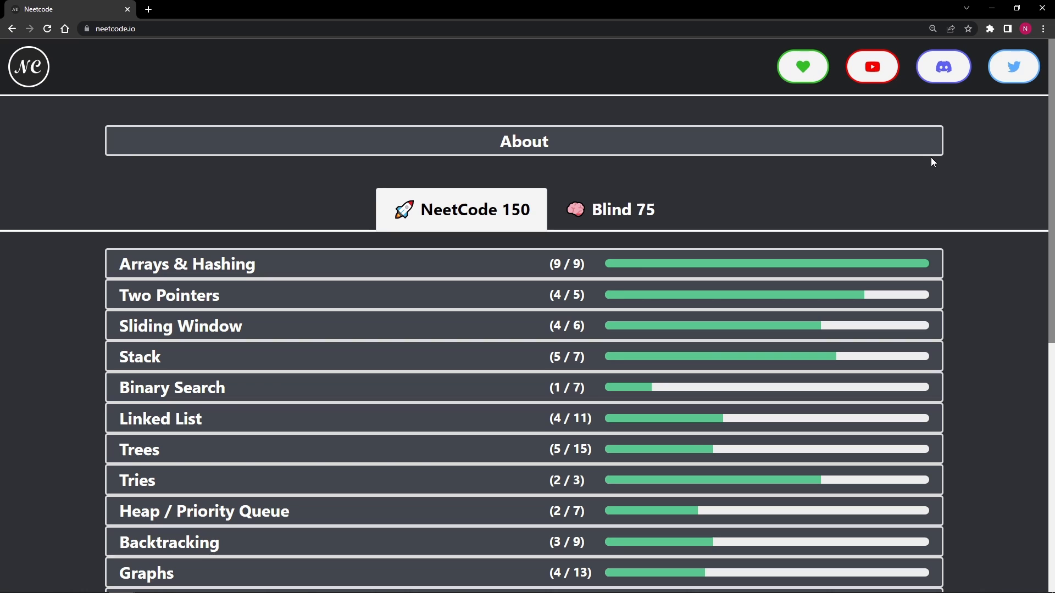
mouse_move(364, 115)
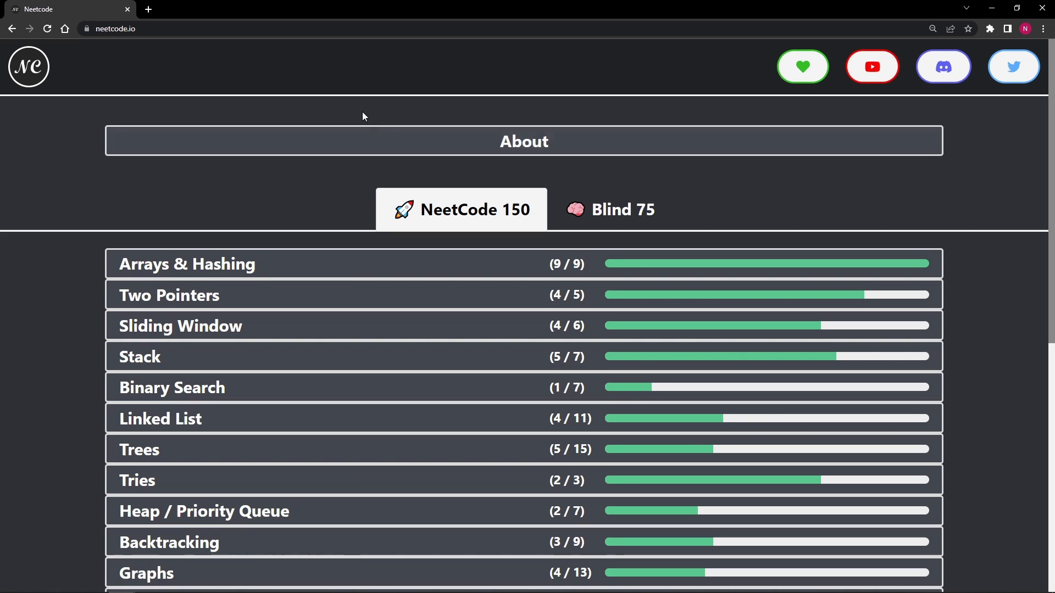
scroll(down, 3)
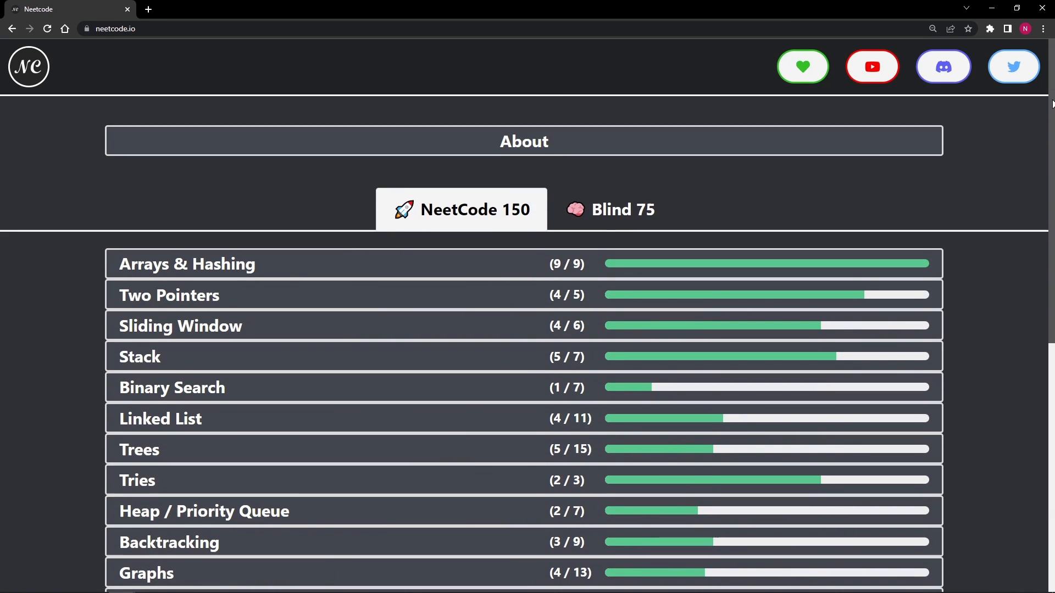
mouse_move(938, 208)
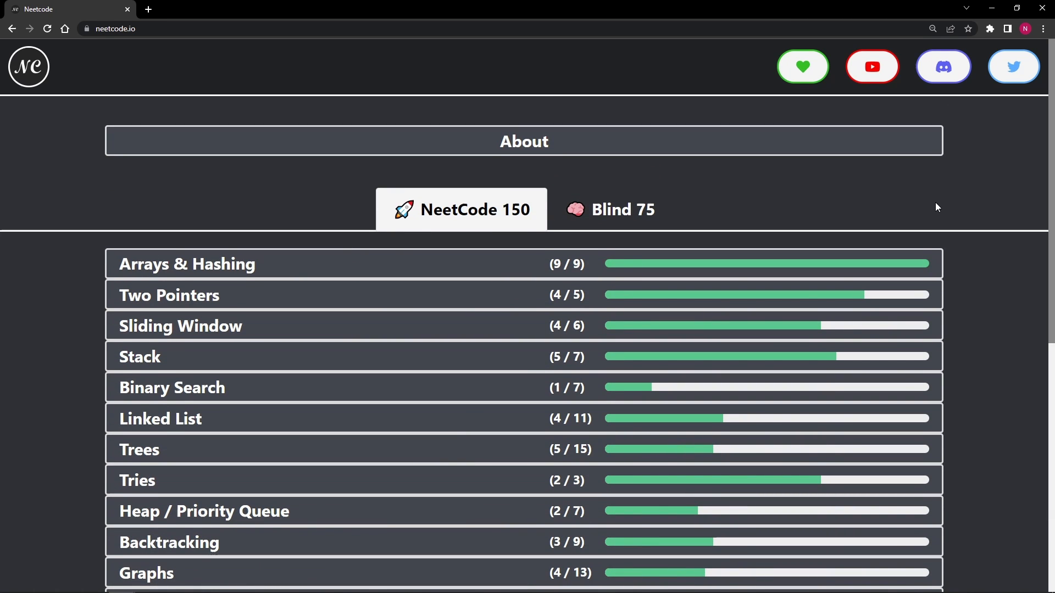